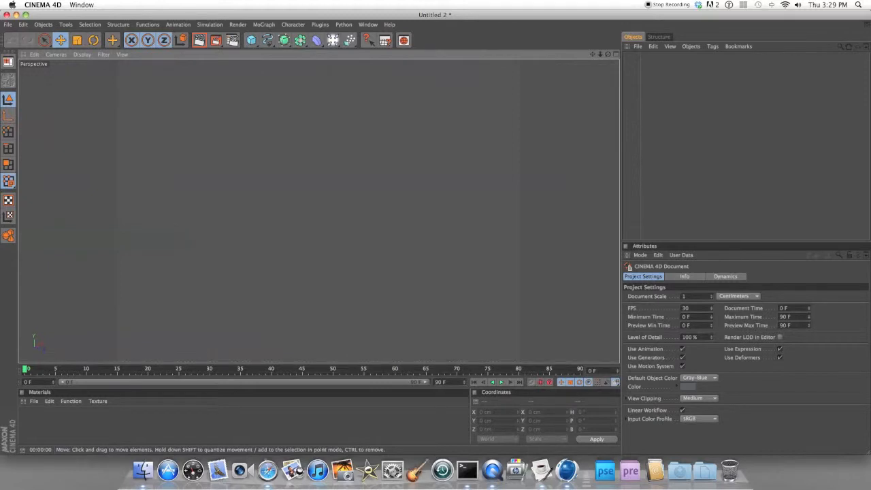
pyautogui.moveTo(389, 185)
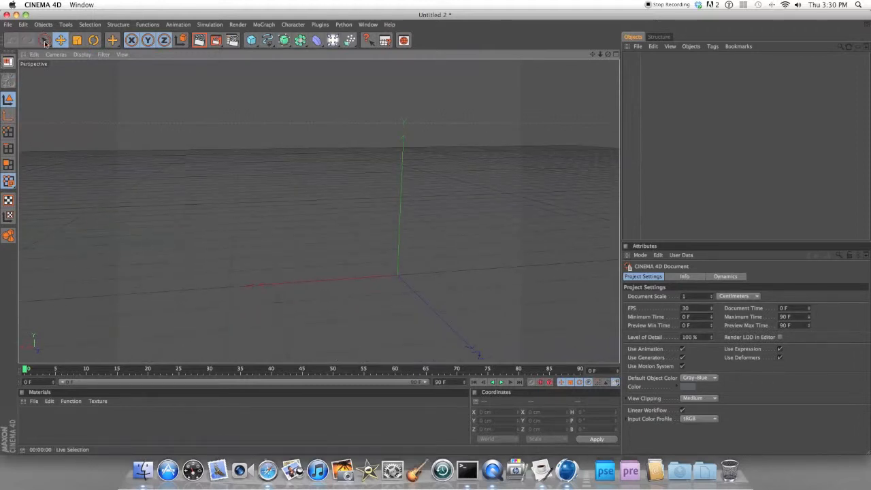
# Step: Navigate the perspective viewport so the floor grid and world axes come into view
pyautogui.click(60, 40)
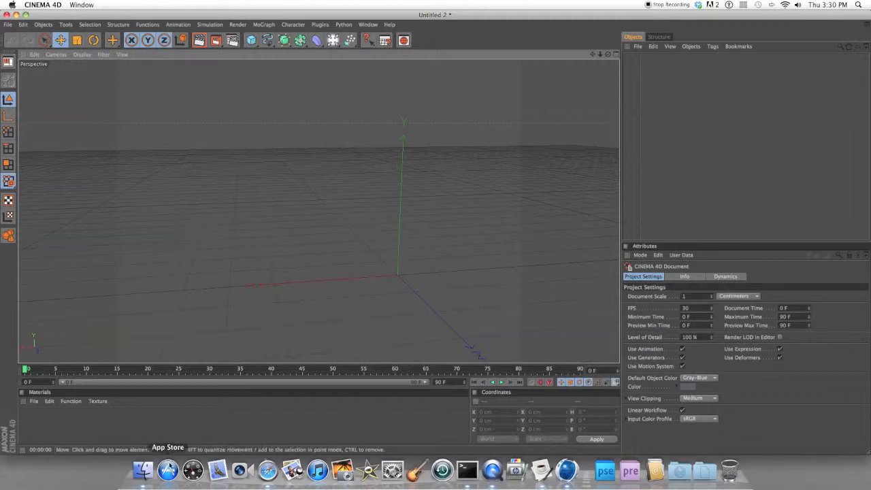
pyautogui.moveTo(397, 245)
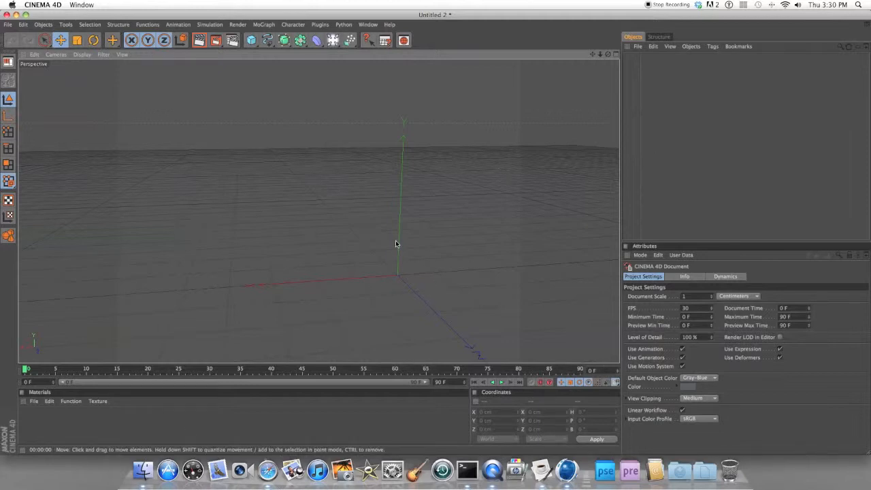
pyautogui.moveTo(419, 288)
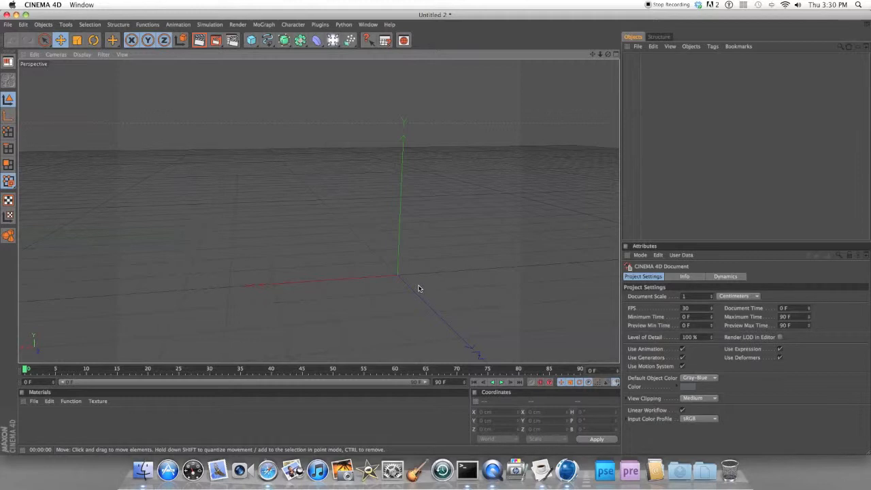
pyautogui.moveTo(457, 123)
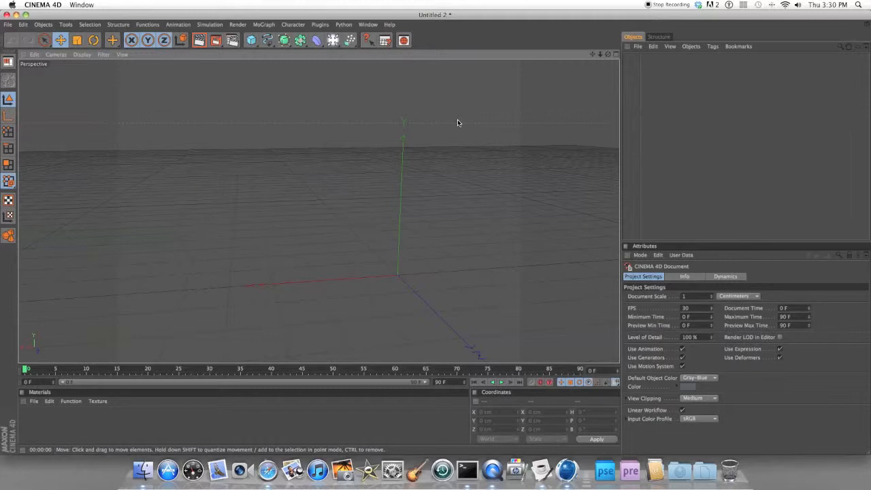
pyautogui.moveTo(457, 123)
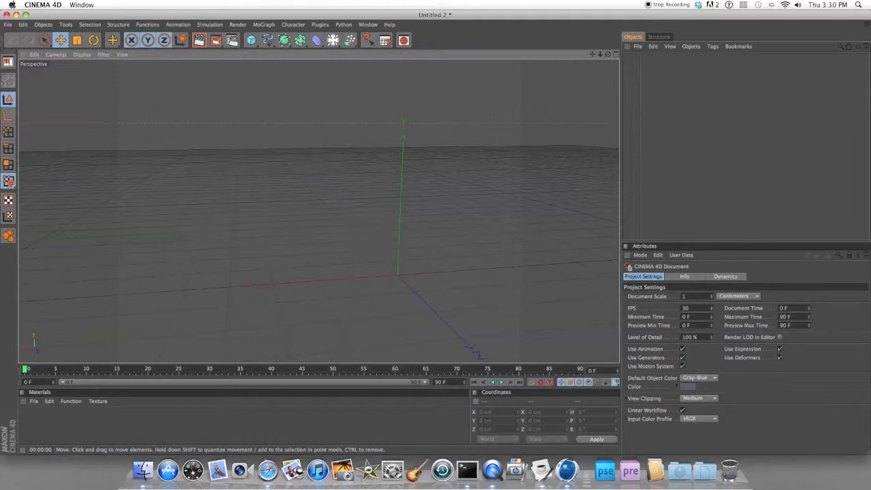
pyautogui.moveTo(476, 247)
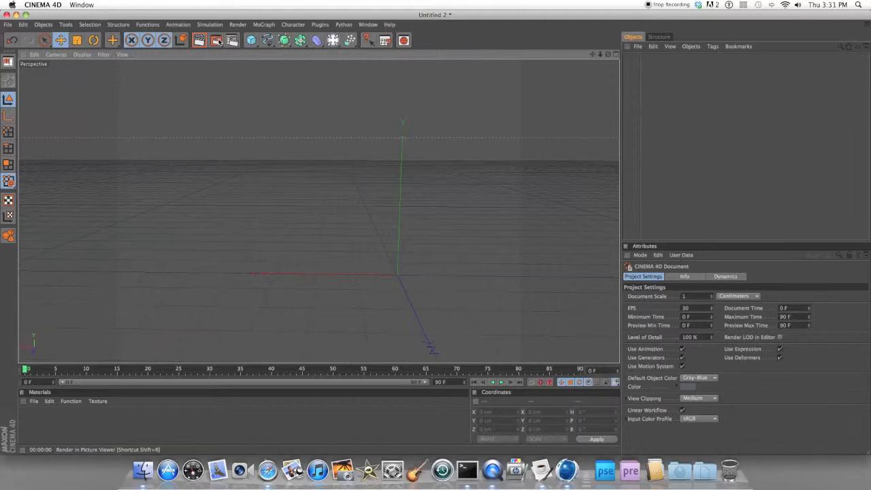
# Step: Add a Plane primitive at the scene origin from the primitives palette
pyautogui.click(217, 40)
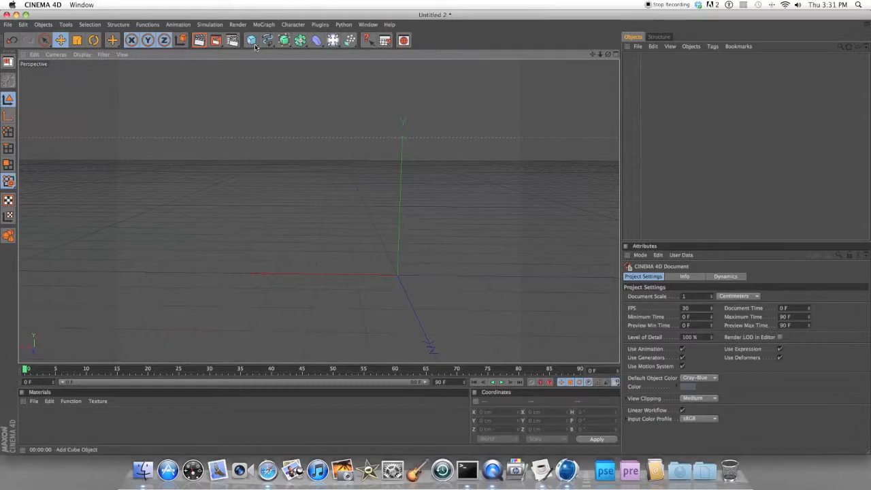
pyautogui.moveTo(255, 41)
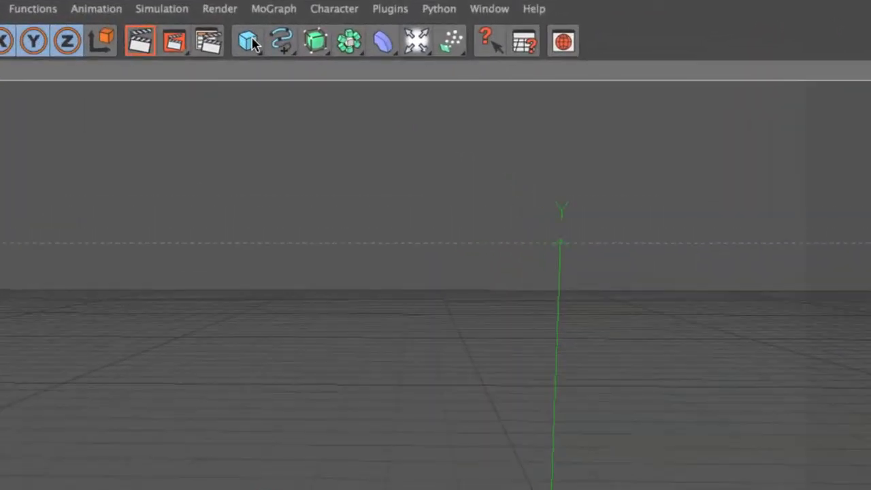
pyautogui.click(247, 41)
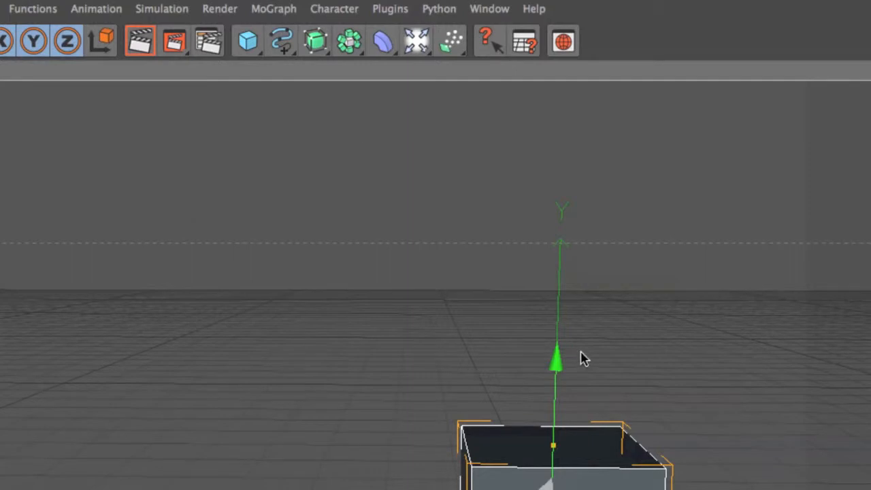
pyautogui.click(248, 41)
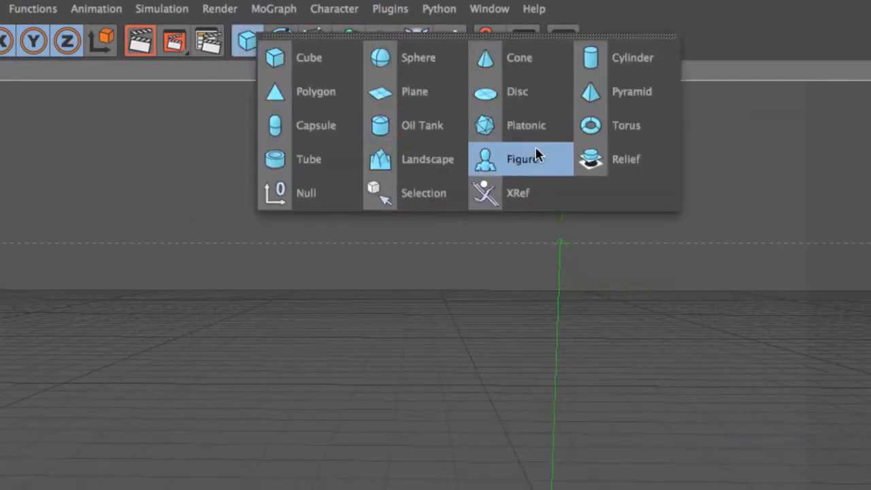
pyautogui.click(524, 158)
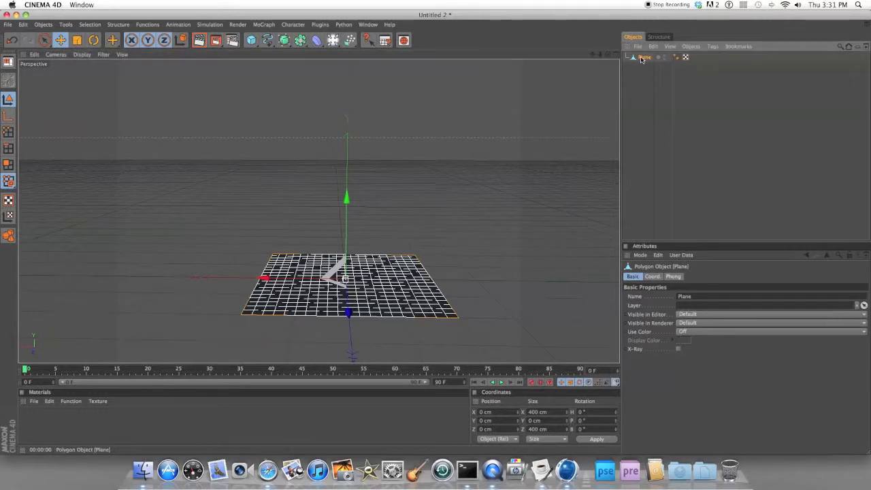
# Step: Inspect the plane's Phong tag, reselect the plane and delete it from the scene
pyautogui.click(672, 276)
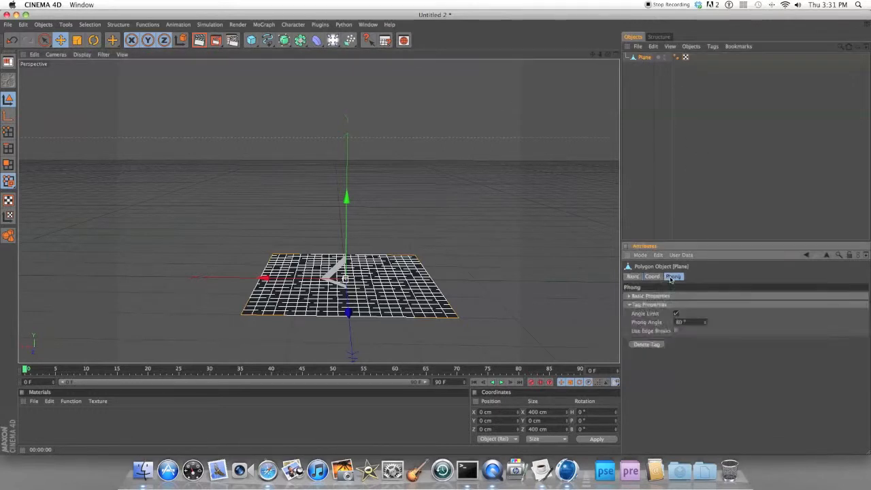
pyautogui.click(632, 276)
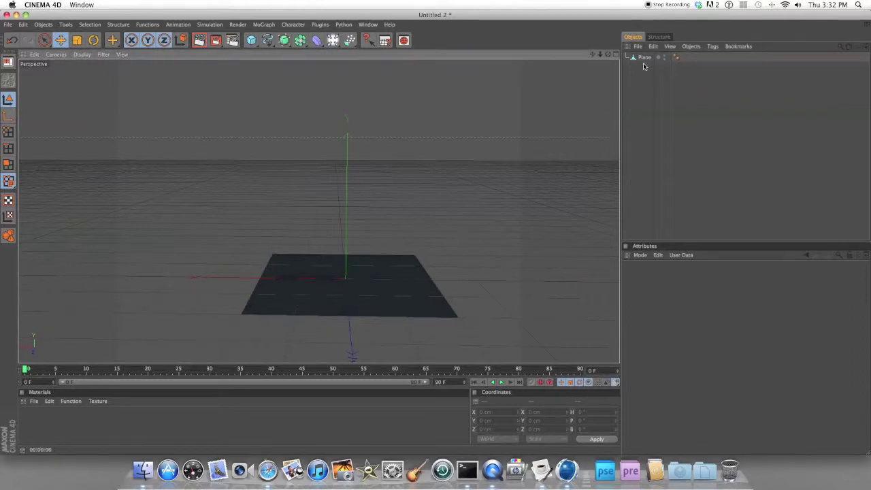
pyautogui.click(644, 57)
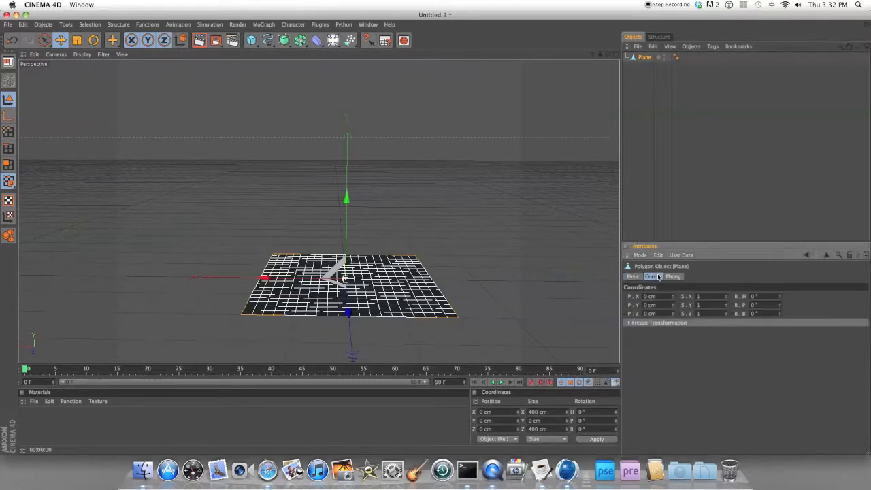
pyautogui.click(673, 276)
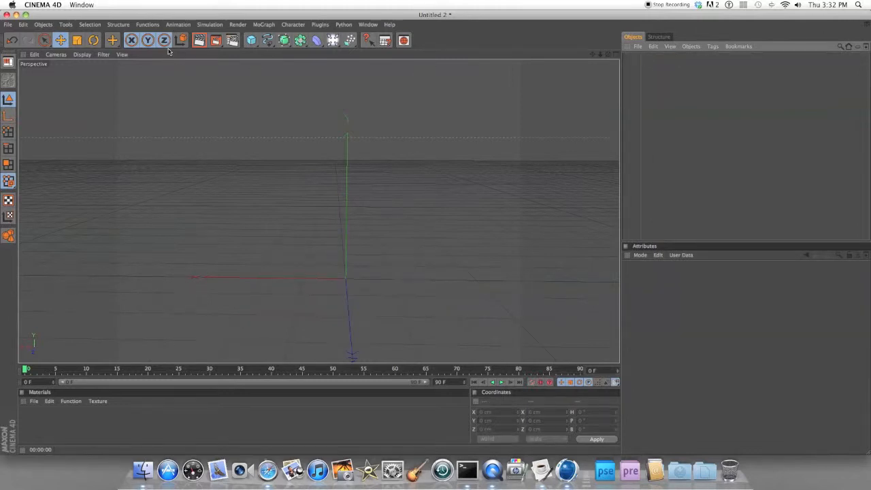
# Step: Add a new Plane and show its Object settings for 5000 cm size and more segments
pyautogui.click(250, 39)
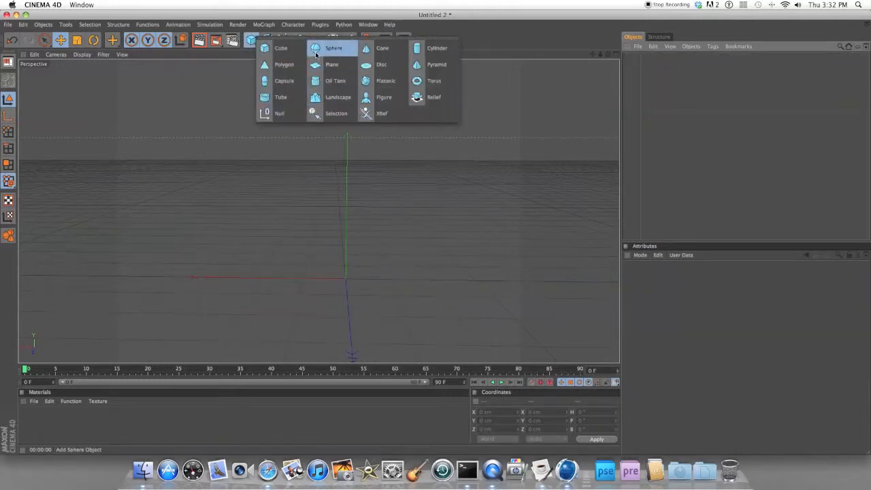
pyautogui.click(332, 64)
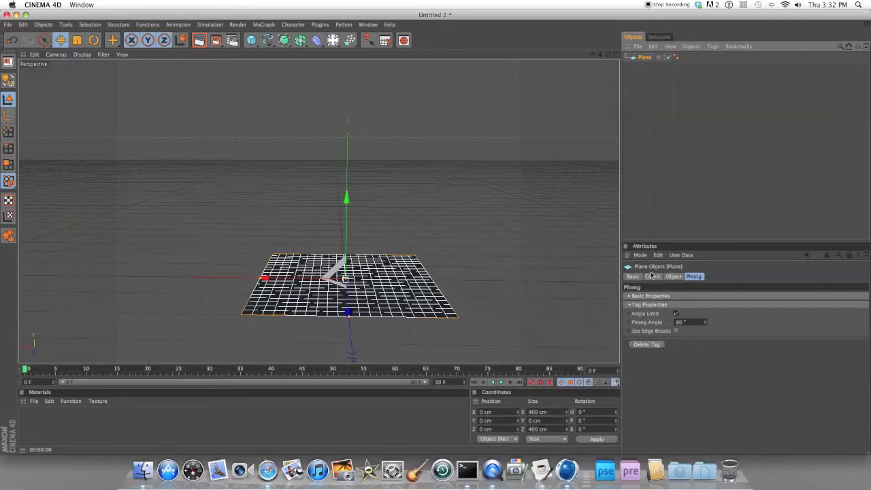
pyautogui.click(673, 276)
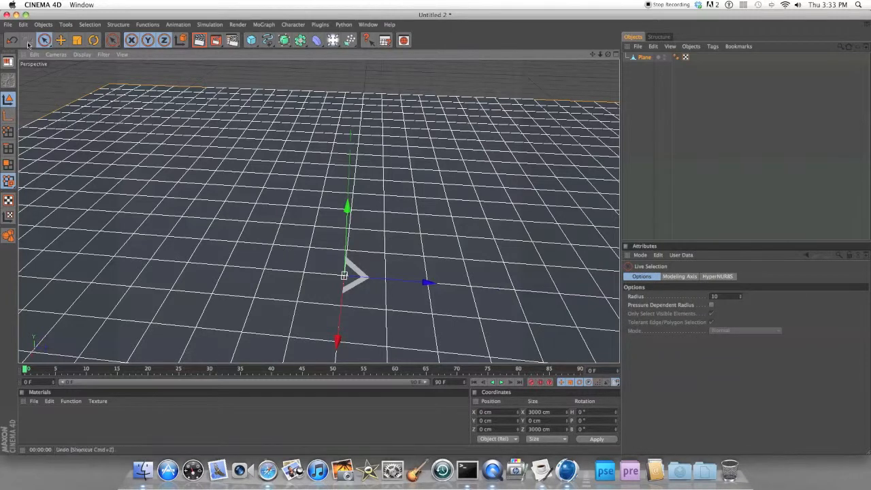
# Step: Make the plane editable and switch to Polygon selection mode
pyautogui.click(8, 163)
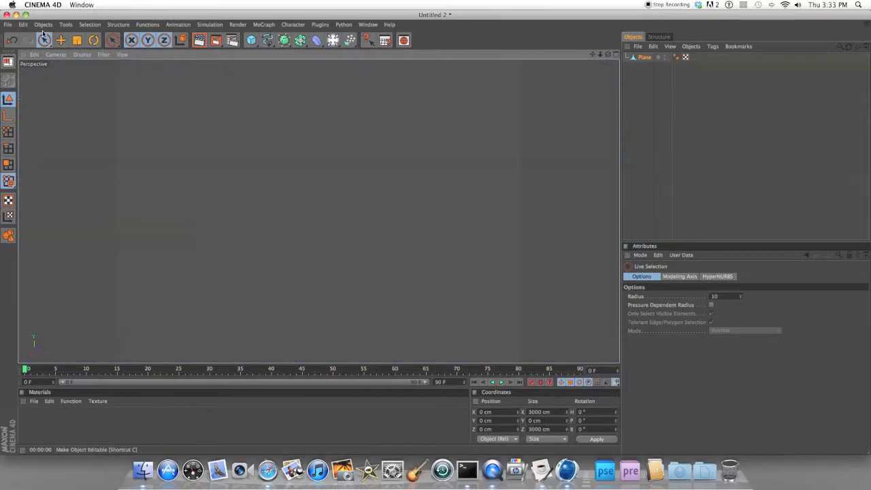
pyautogui.click(43, 39)
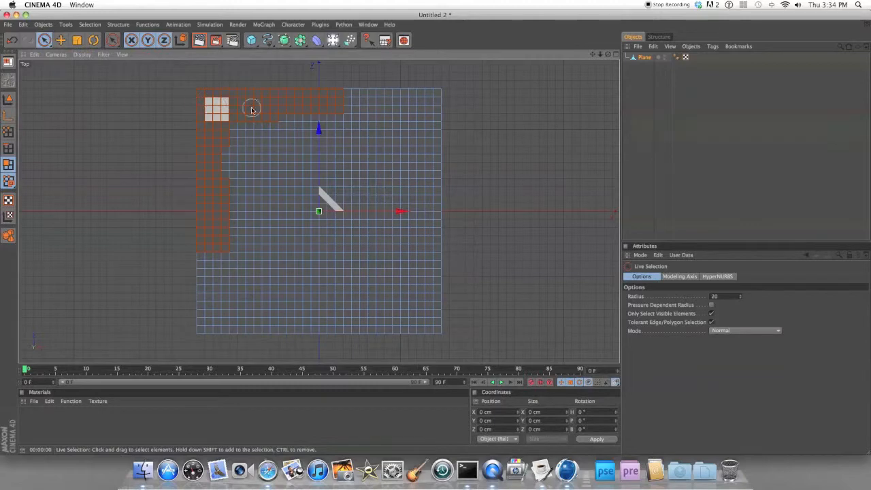
# Step: Paint-select more border polygons to close the ring around the plane's edge
pyautogui.moveTo(252, 109); pyautogui.dragTo(429, 199)
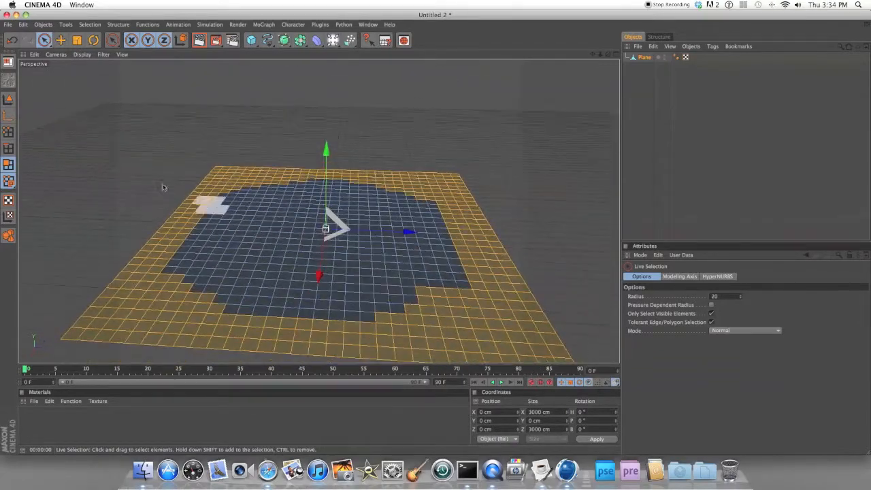
# Step: Extrude the selected border polygons upward to form the first stepped wall ring
pyautogui.click(9, 124)
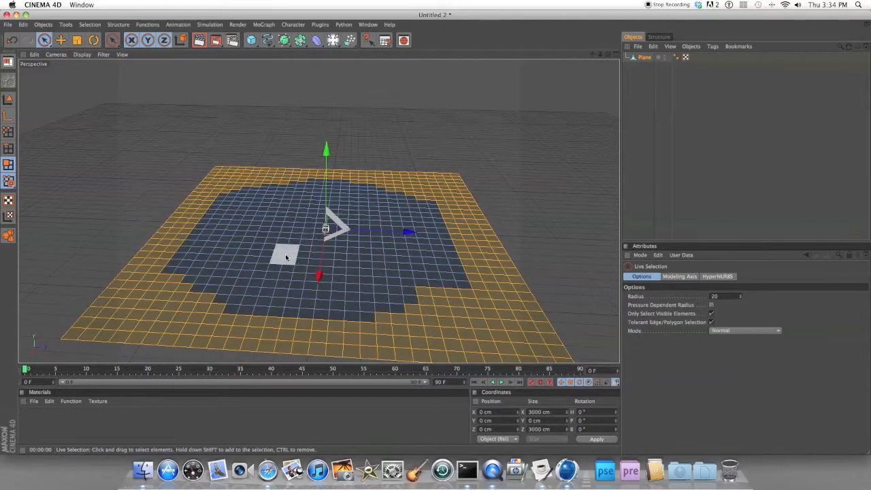
pyautogui.rightClick(286, 257)
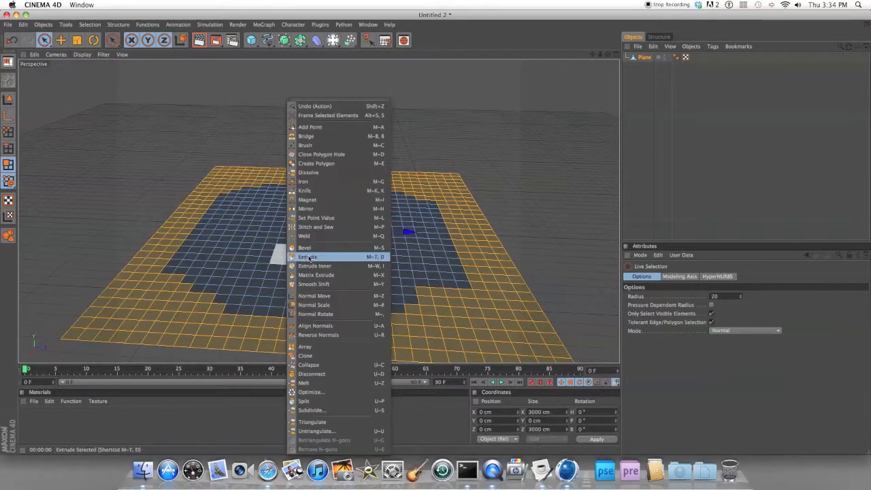
pyautogui.click(307, 256)
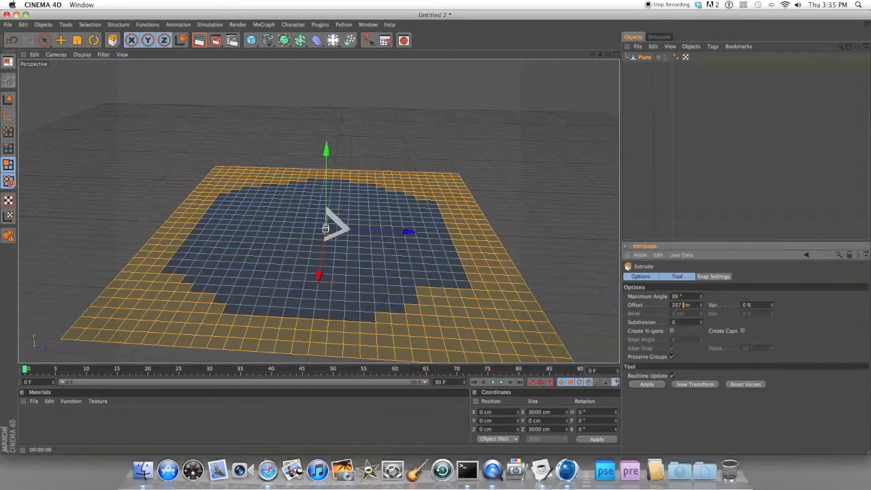
pyautogui.tripleClick(680, 304)
pyautogui.write('100')
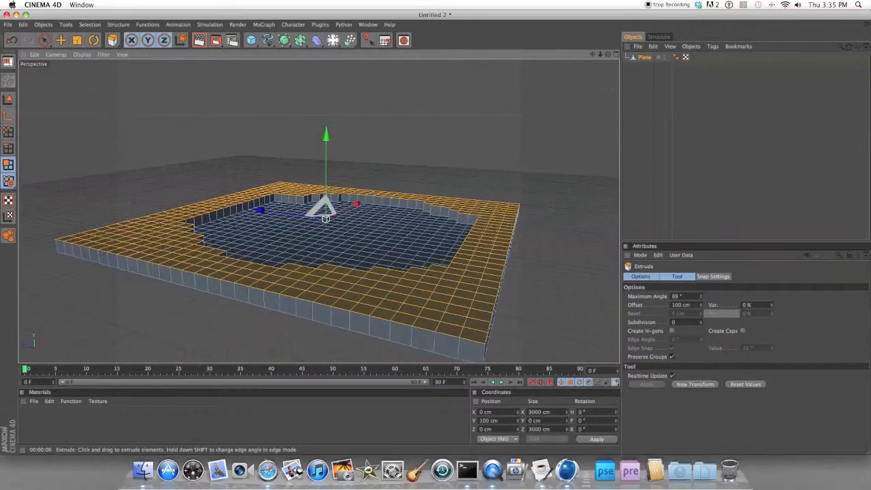
pyautogui.moveTo(326, 218); pyautogui.dragTo(325, 245)
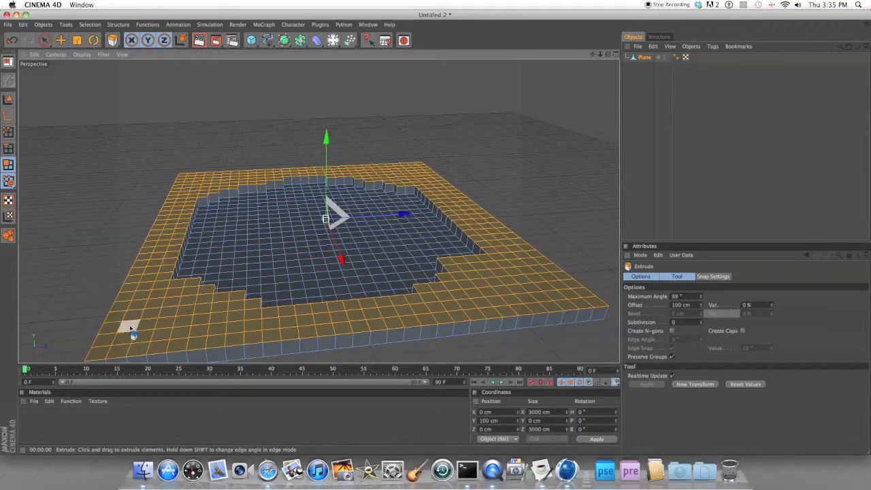
pyautogui.moveTo(148, 207)
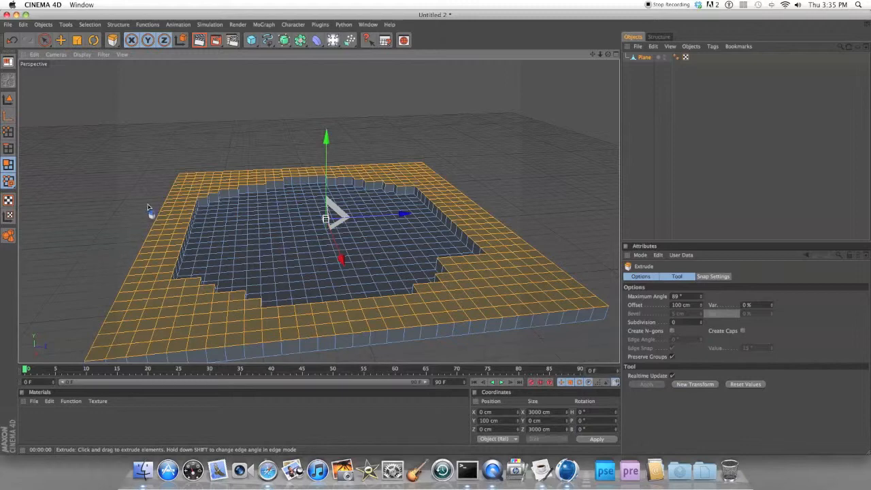
pyautogui.moveTo(500, 242)
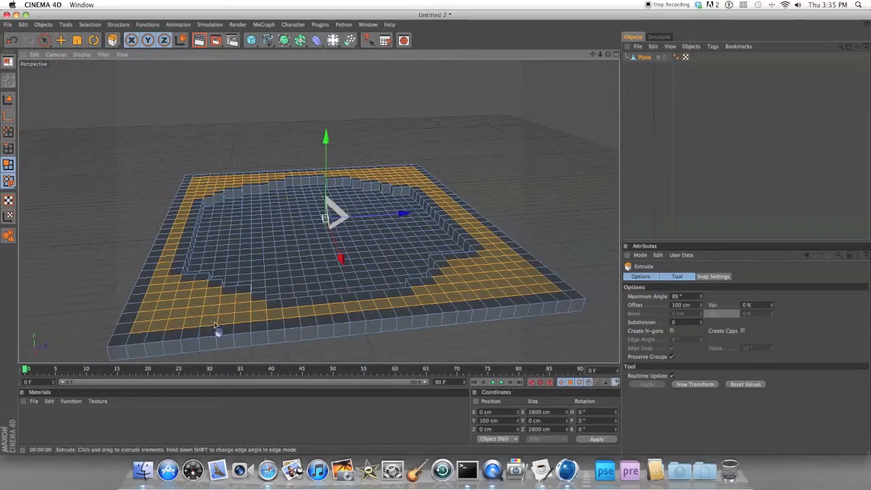
pyautogui.rightClick(215, 330)
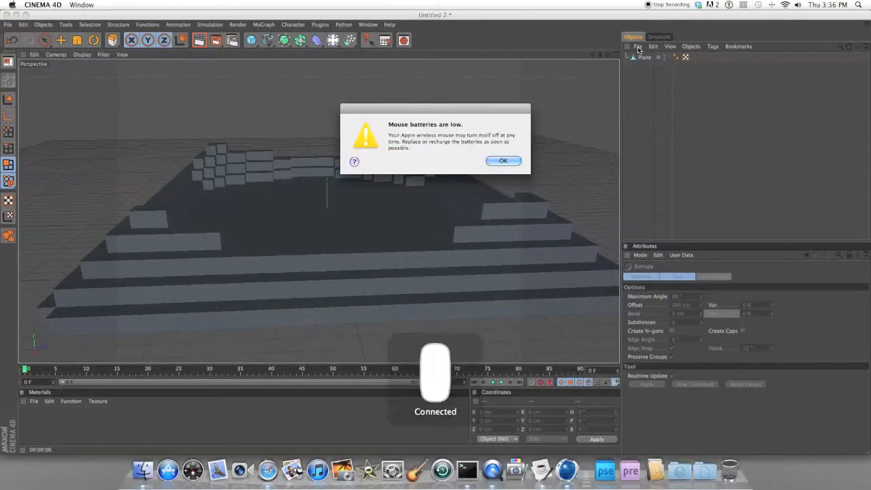
pyautogui.click(503, 161)
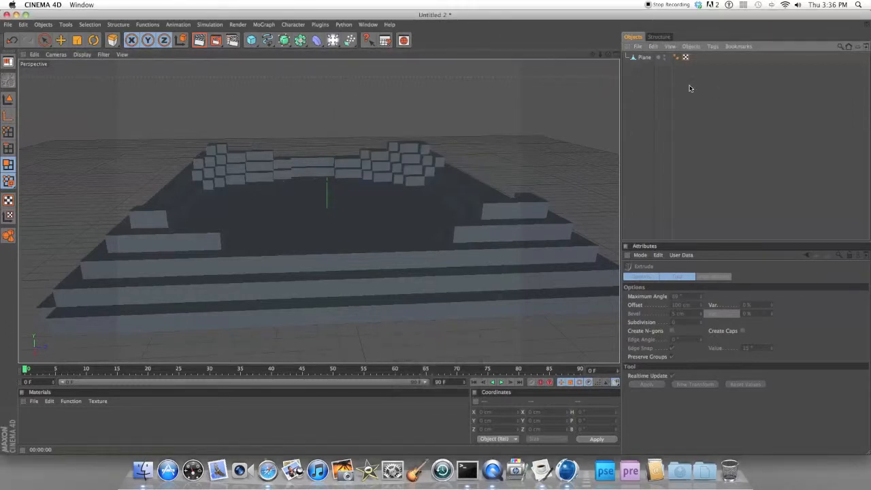
pyautogui.moveTo(602, 241)
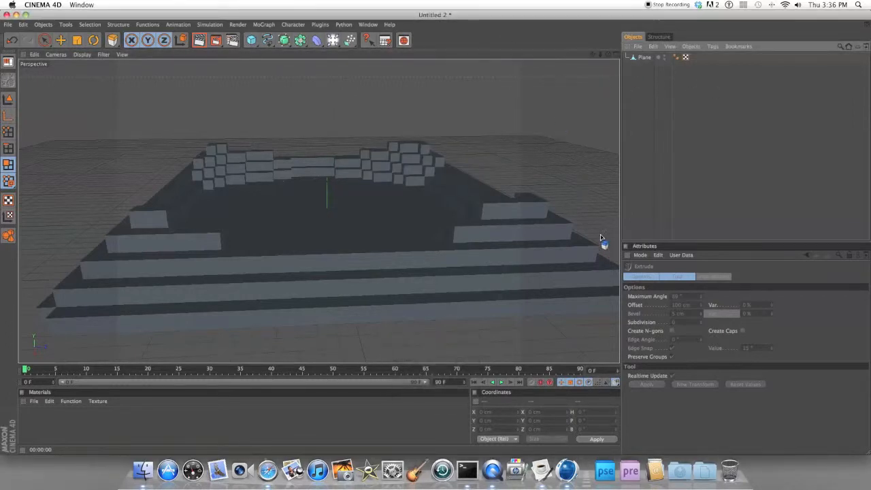
pyautogui.moveTo(542, 129)
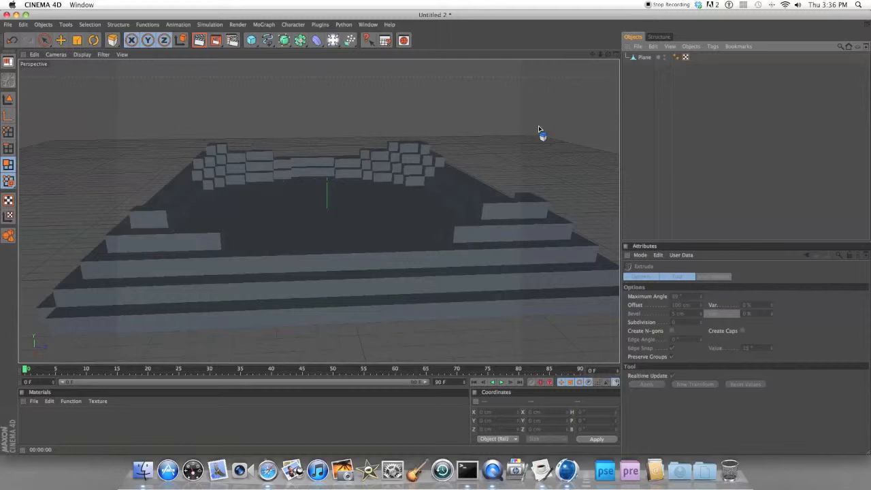
pyautogui.moveTo(566, 26)
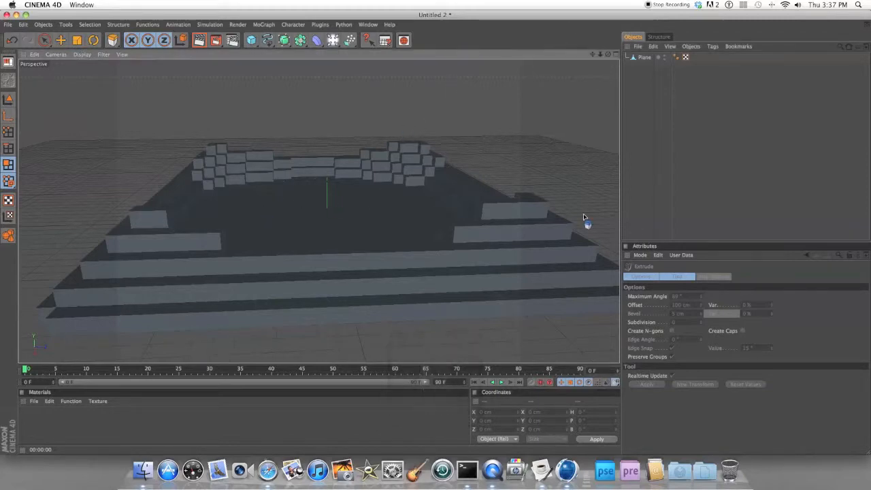
# Step: Select the terraced plane and bring up the Material Manager's creation commands
pyautogui.click(644, 57)
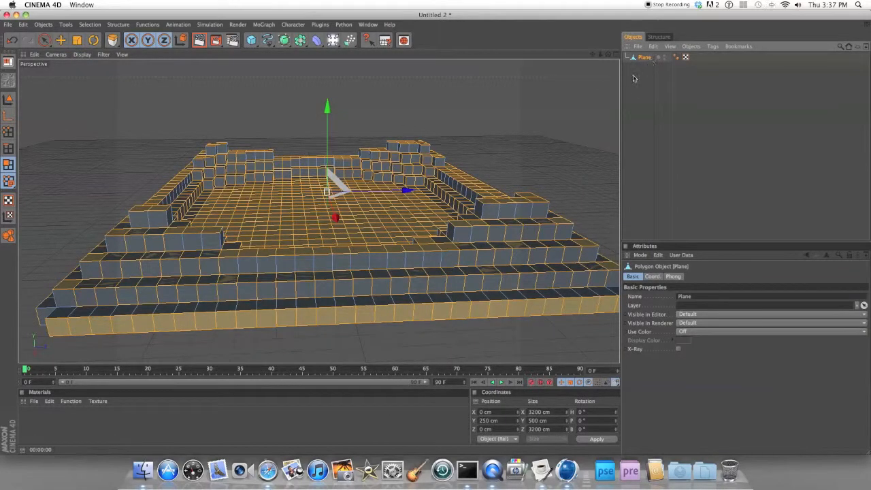
pyautogui.moveTo(381, 234)
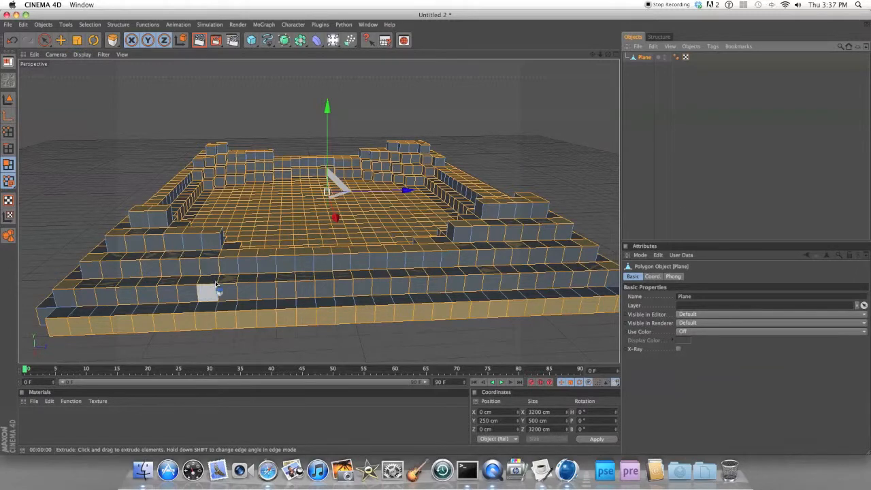
pyautogui.click(33, 400)
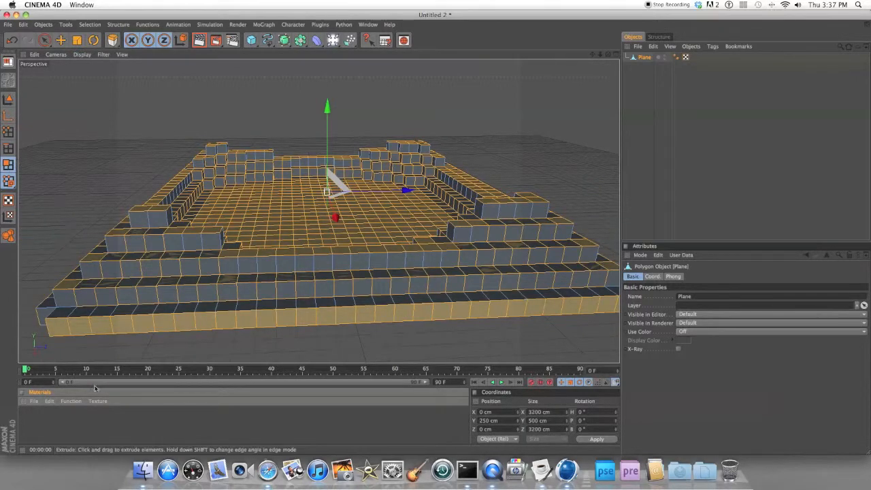
pyautogui.click(33, 400)
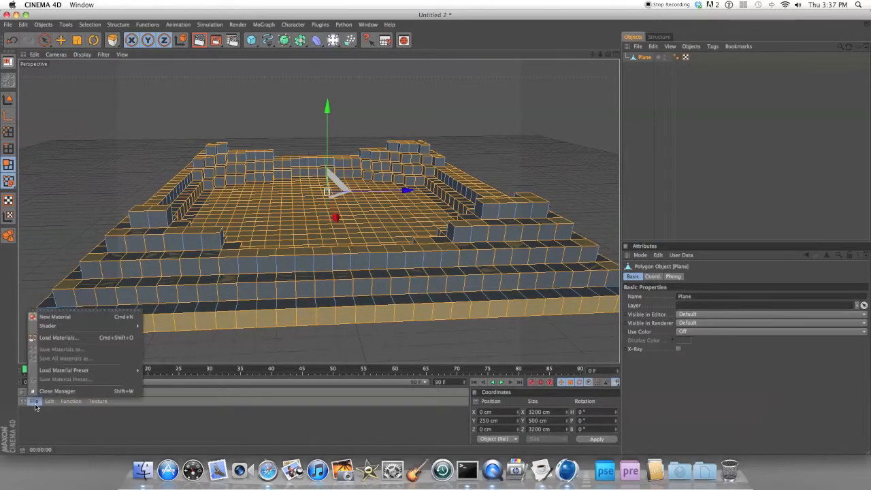
# Step: Create a new material and load the 'grass' top image into its Color channel
pyautogui.click(54, 315)
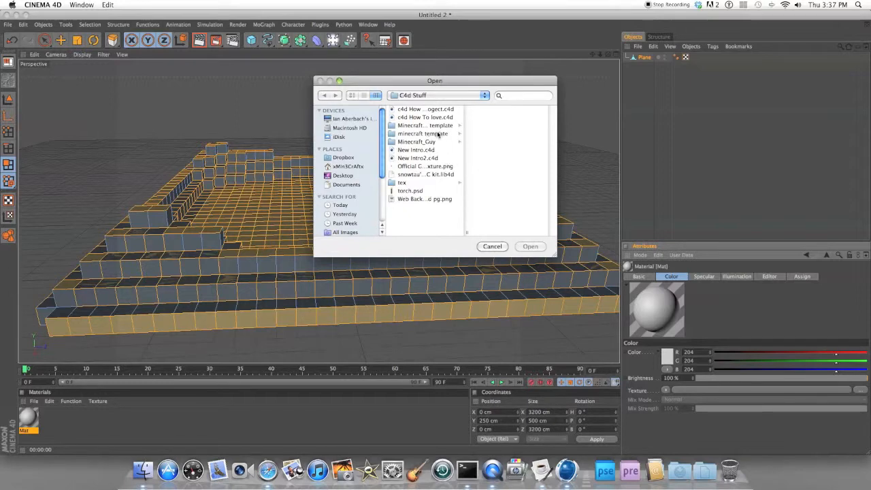
pyautogui.doubleClick(422, 133)
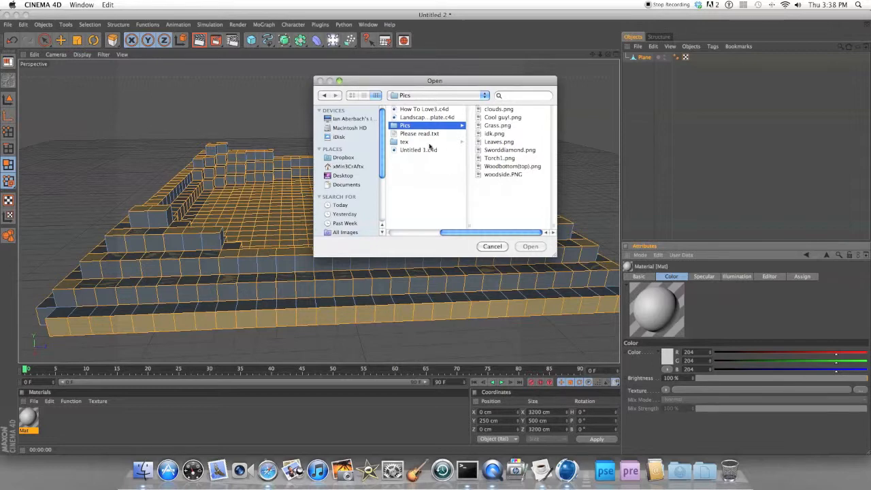
pyautogui.write('g')
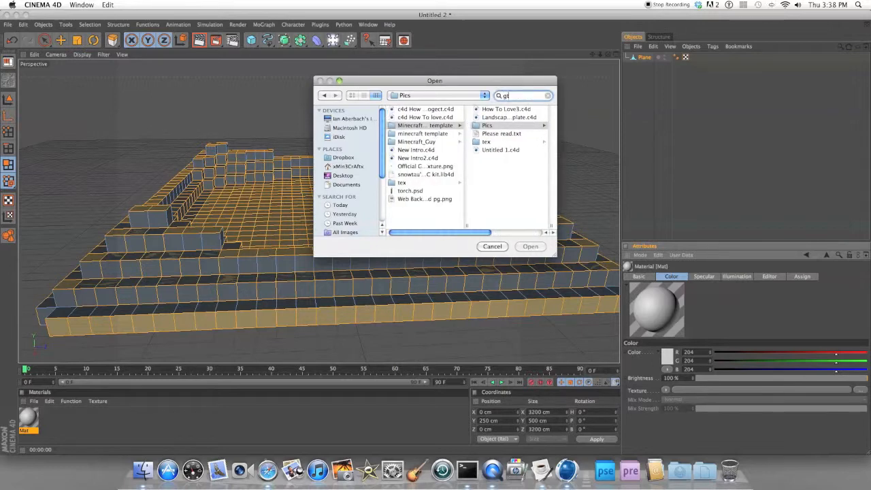
pyautogui.write('rass')
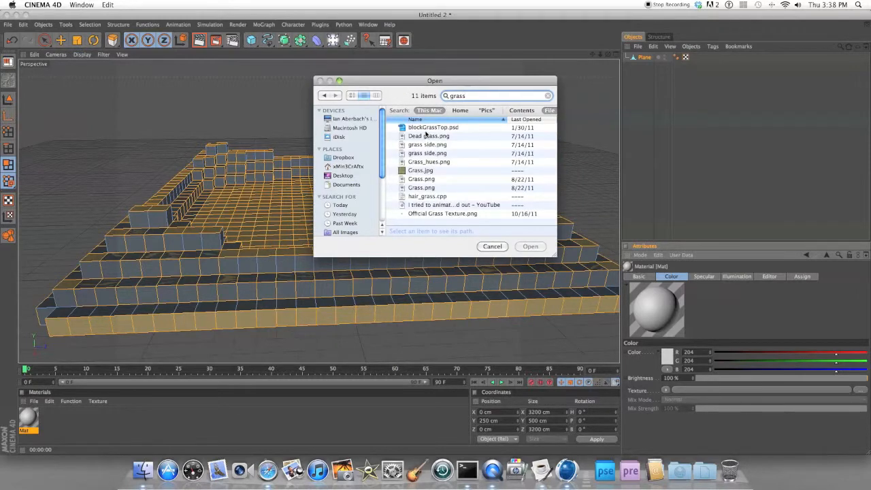
pyautogui.click(433, 128)
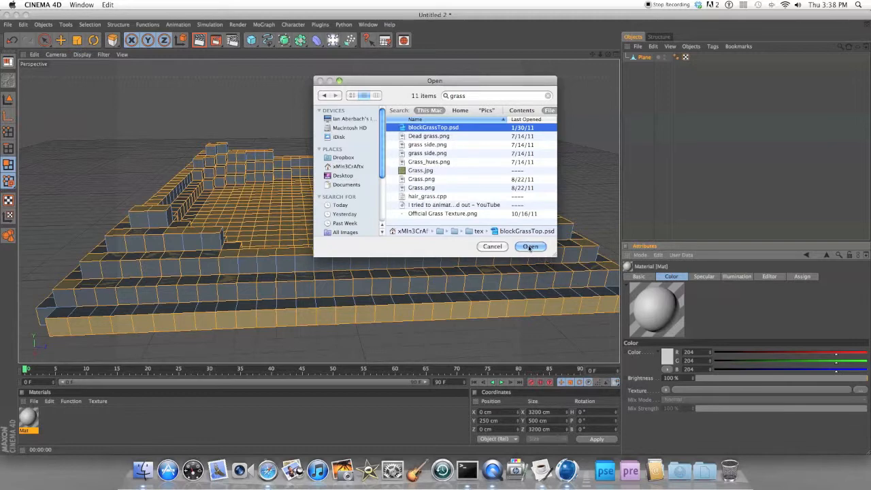
pyautogui.click(531, 246)
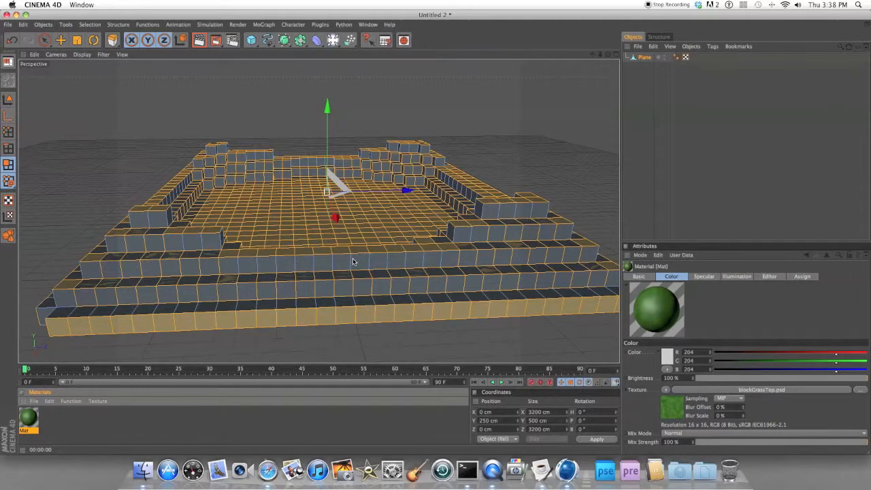
# Step: Apply the grass material to the plane and check its texture tag
pyautogui.click(694, 57)
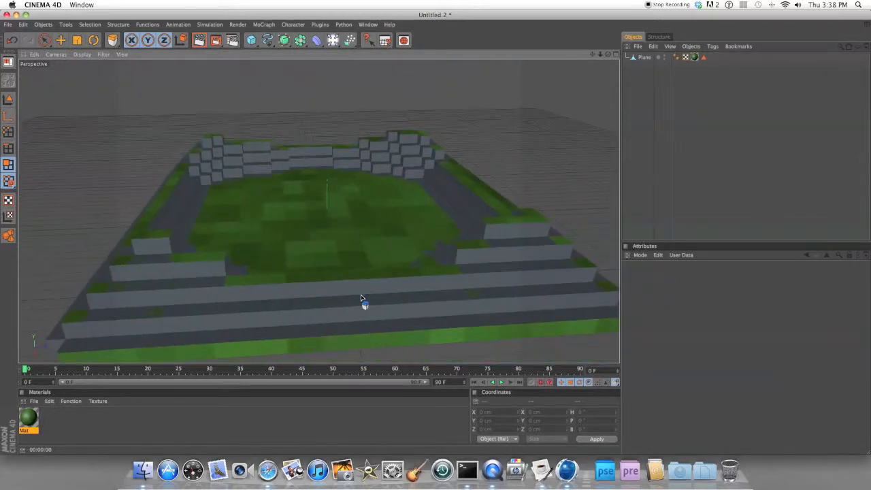
pyautogui.click(199, 40)
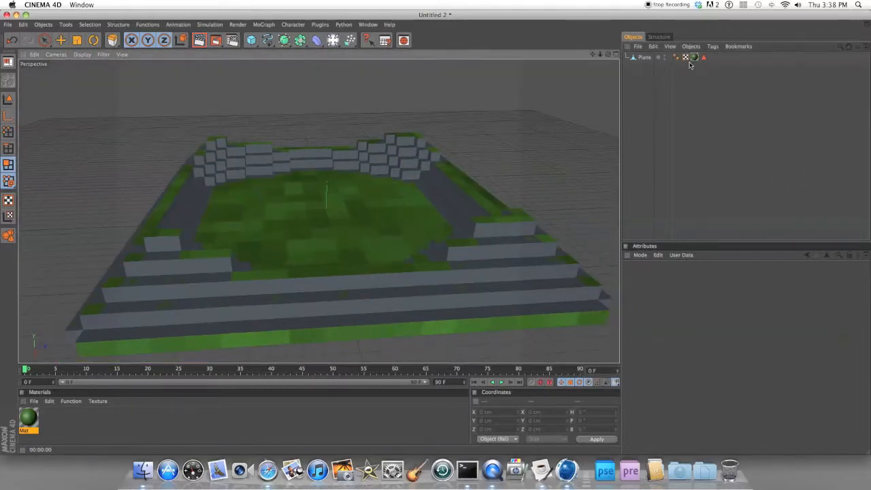
pyautogui.click(694, 57)
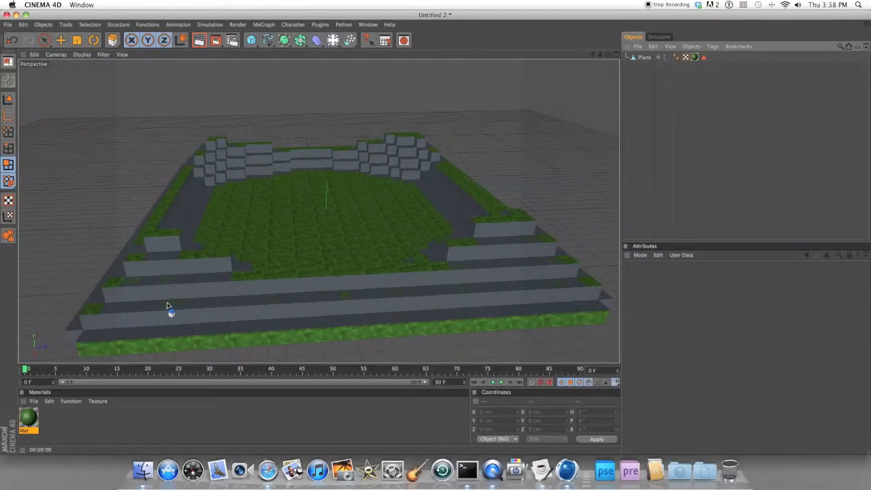
pyautogui.click(199, 41)
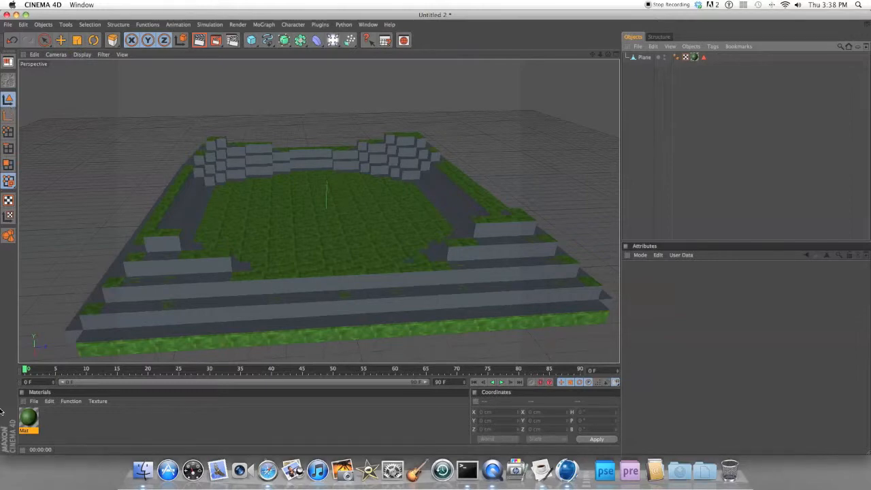
pyautogui.click(644, 57)
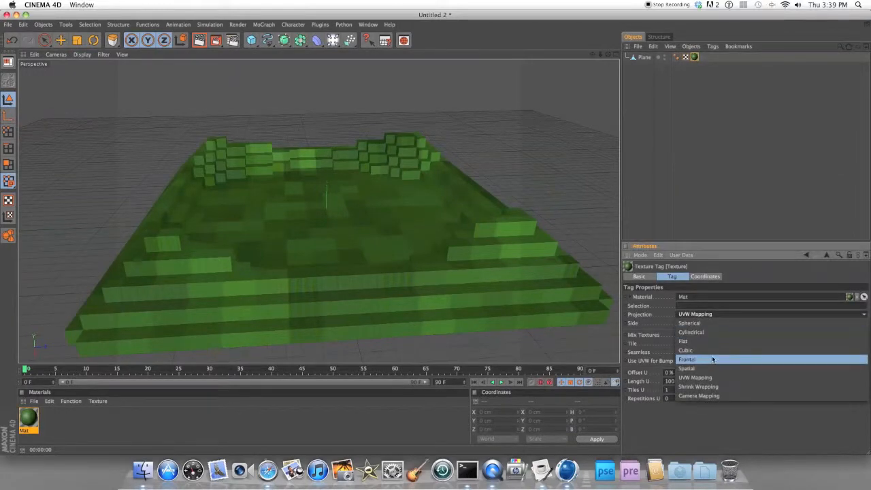
# Step: Set the grass Texture tag's Projection to Cubic and return to the Live Selection tool
pyautogui.click(686, 350)
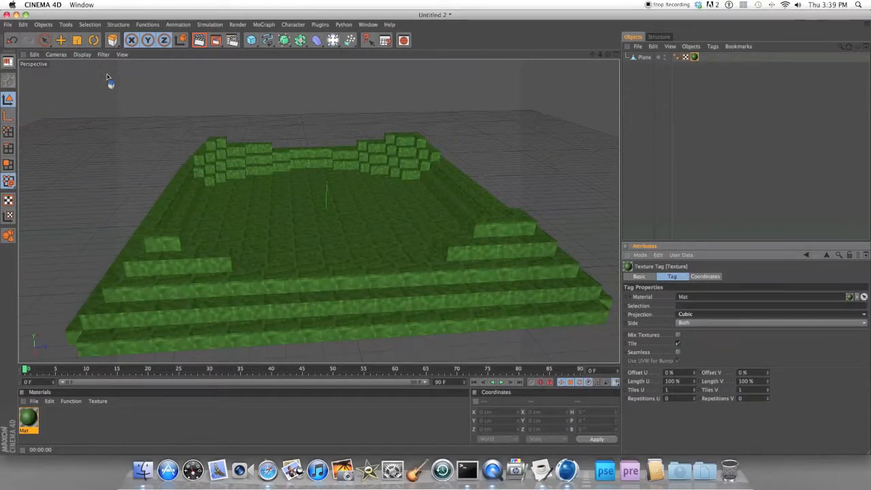
pyautogui.click(198, 41)
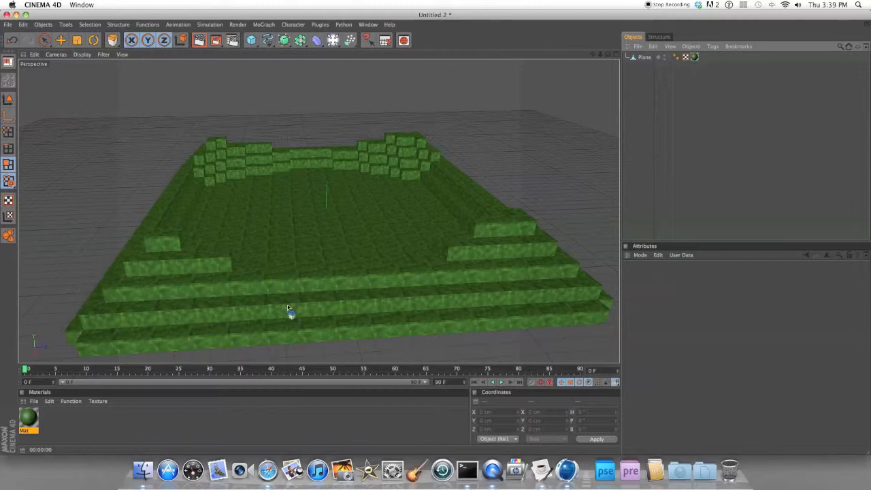
pyautogui.moveTo(53, 107)
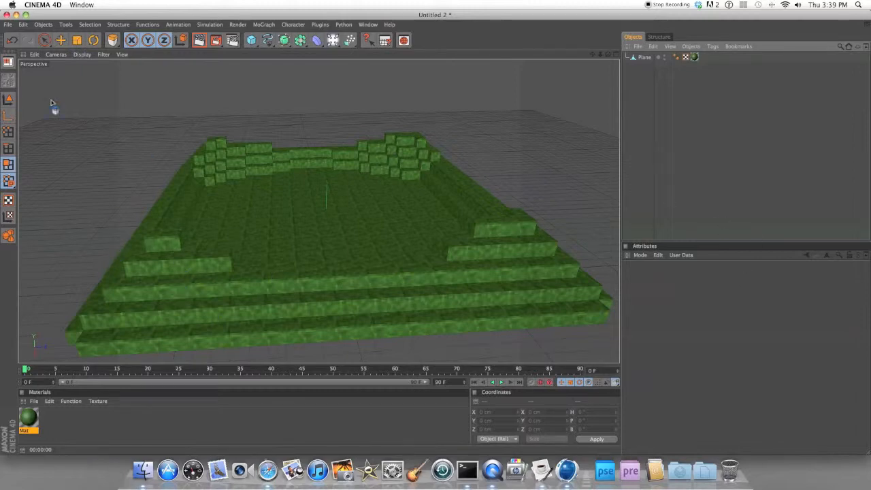
pyautogui.click(43, 39)
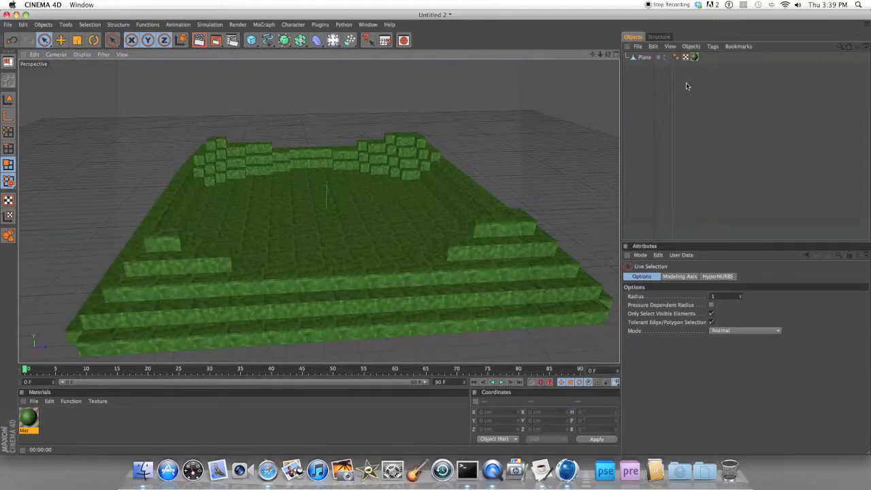
# Step: Select the terrain Plane and inspect its UVW tag settings in the Object Manager
pyautogui.click(643, 58)
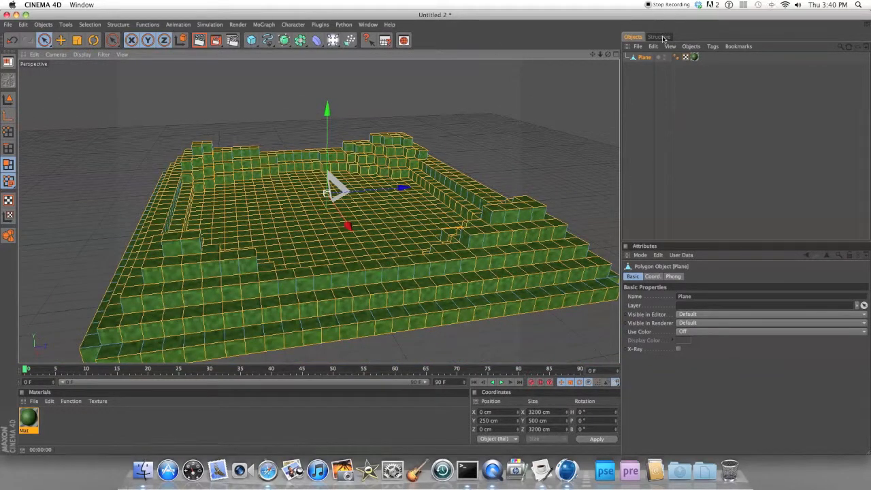
pyautogui.click(686, 57)
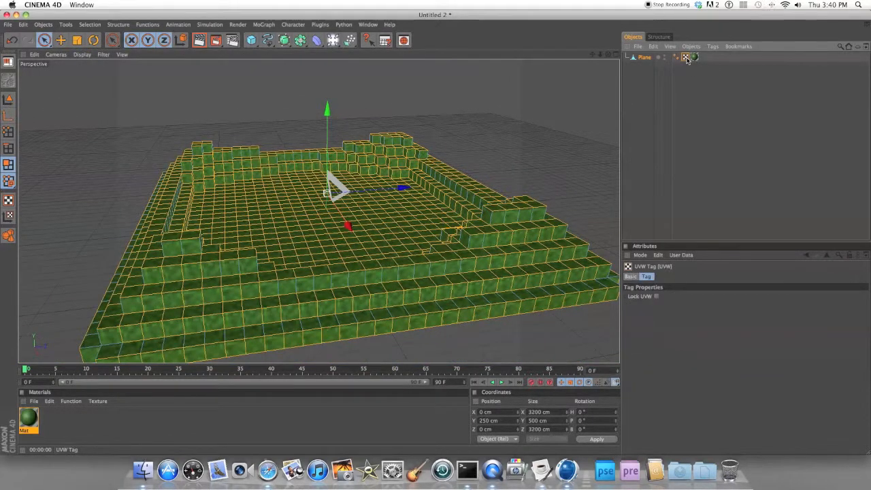
pyautogui.click(686, 57)
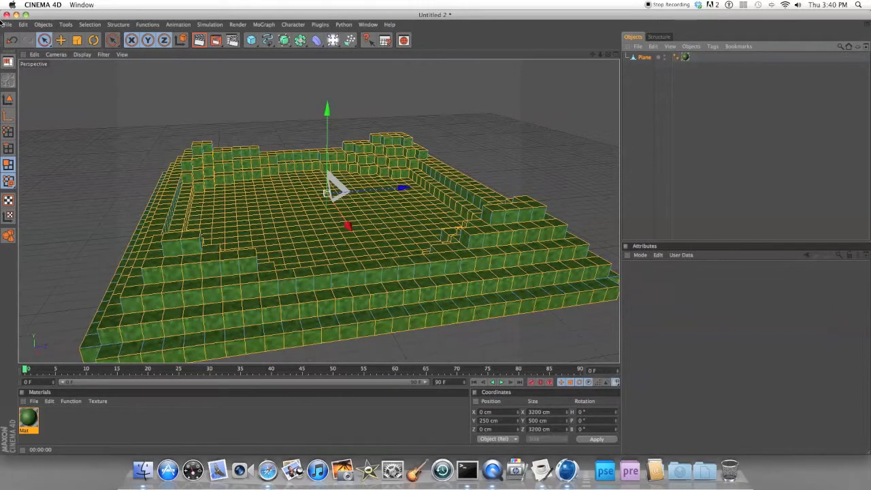
pyautogui.click(694, 57)
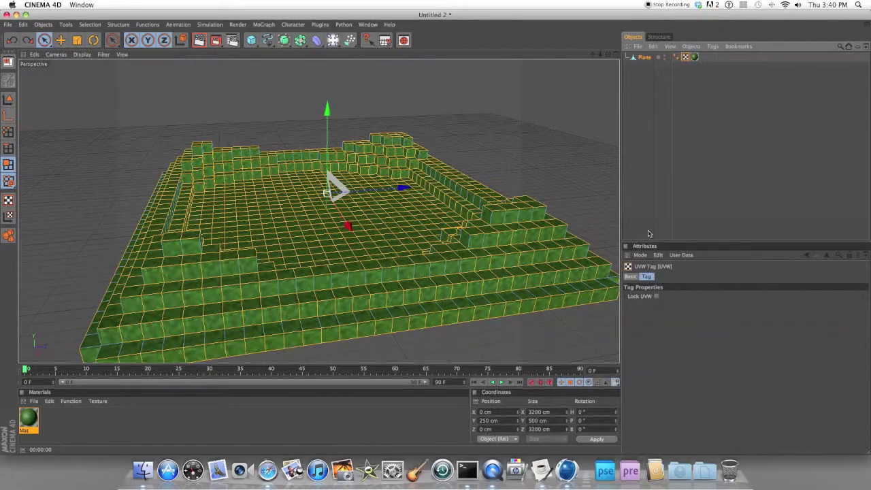
# Step: Undo twice to clear the earlier polygon selection, then reposition the object handle with Move
pyautogui.click(631, 276)
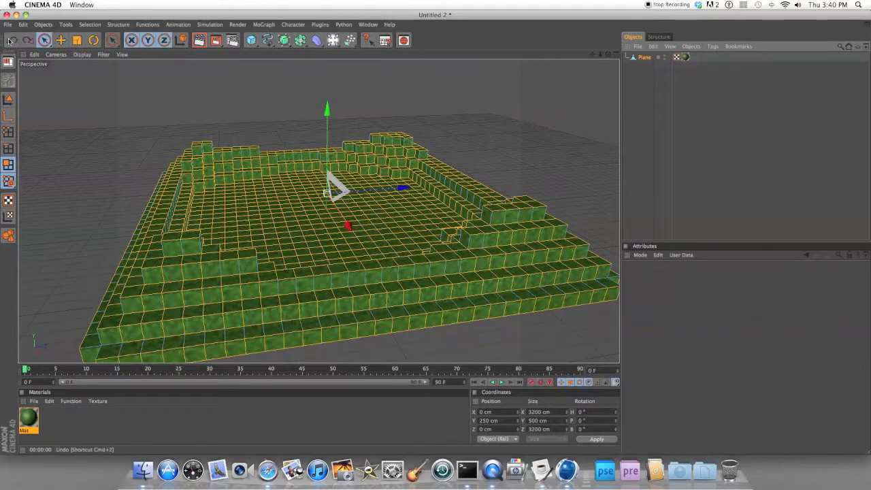
pyautogui.click(694, 58)
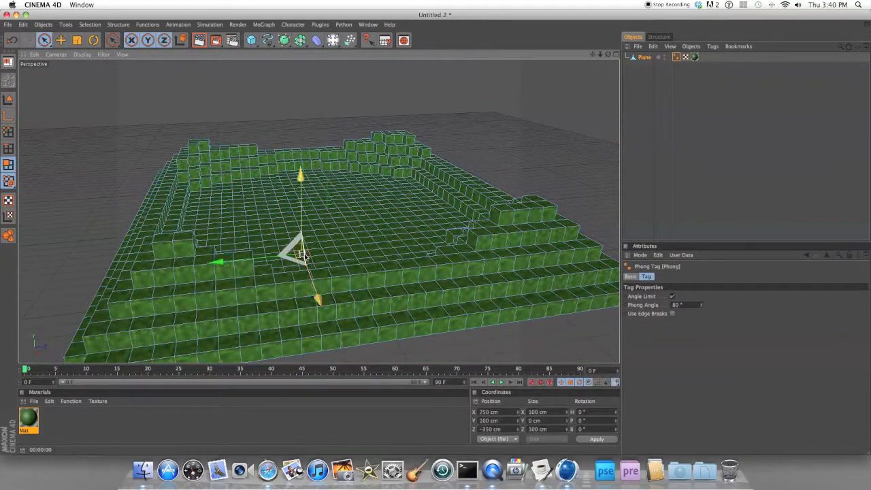
pyautogui.moveTo(300, 255); pyautogui.dragTo(506, 218)
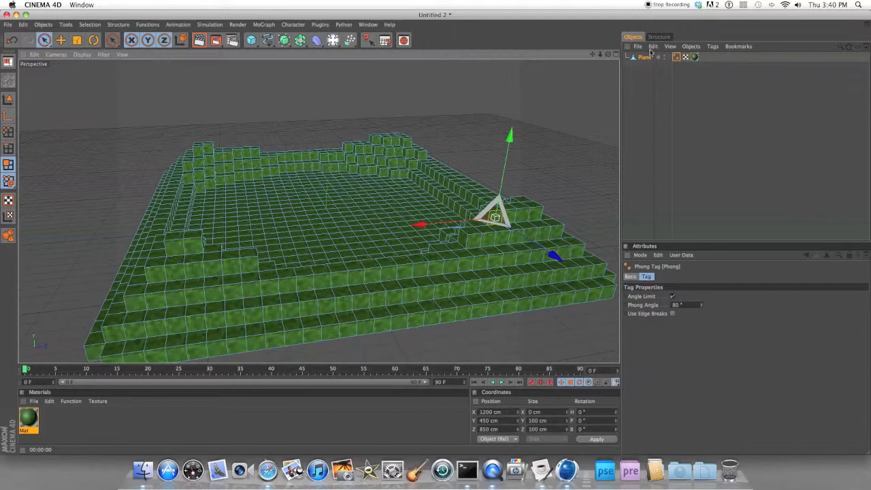
pyautogui.click(645, 57)
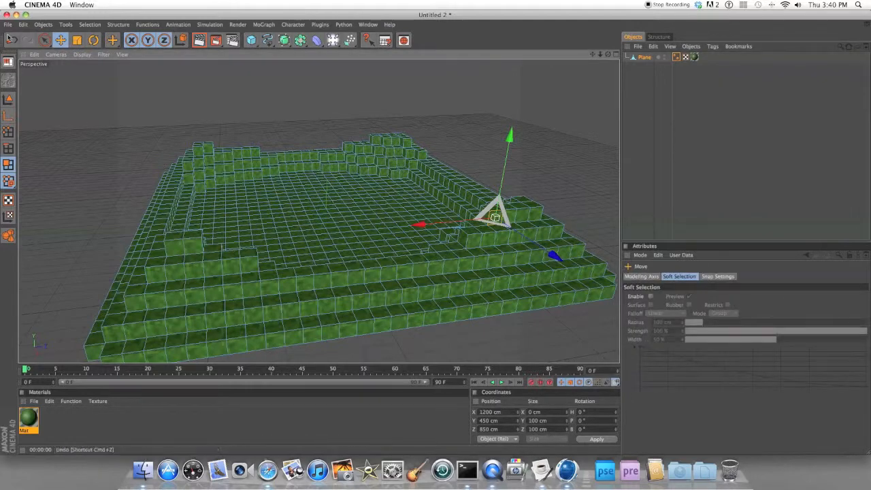
# Step: Loop-select the rings of wall polygons, leaving the flat floor unselected
pyautogui.click(44, 39)
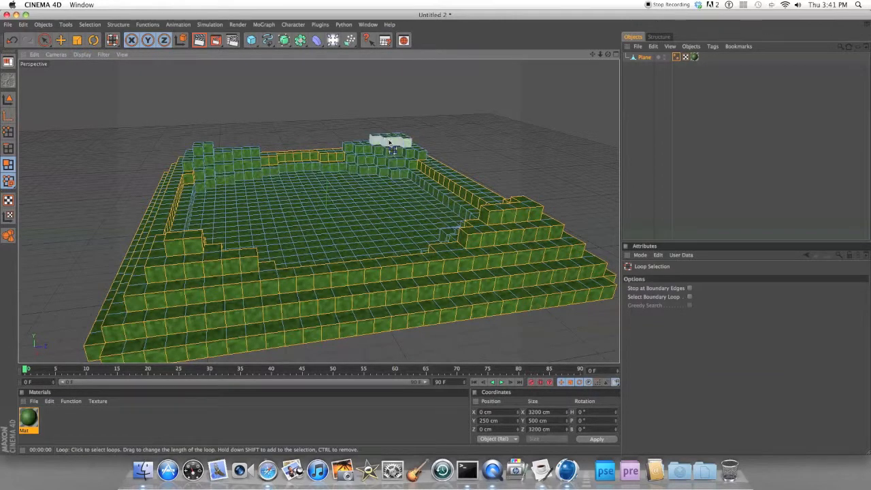
pyautogui.click(26, 41)
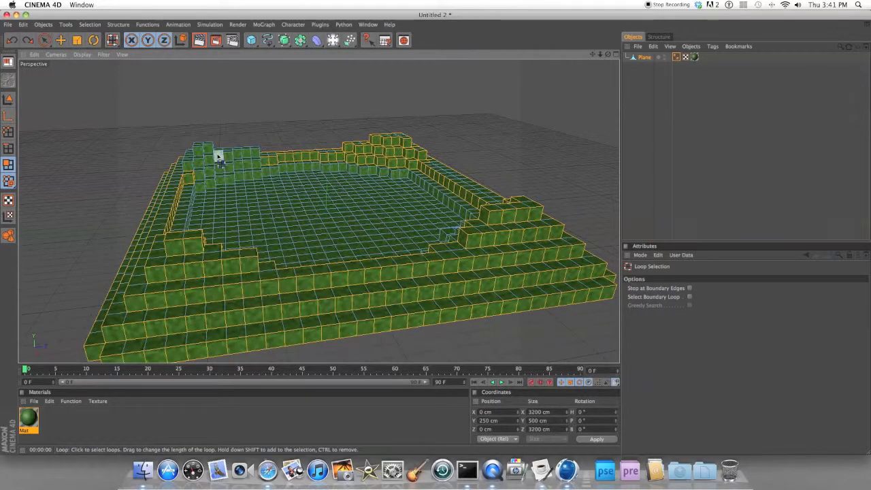
pyautogui.click(211, 177)
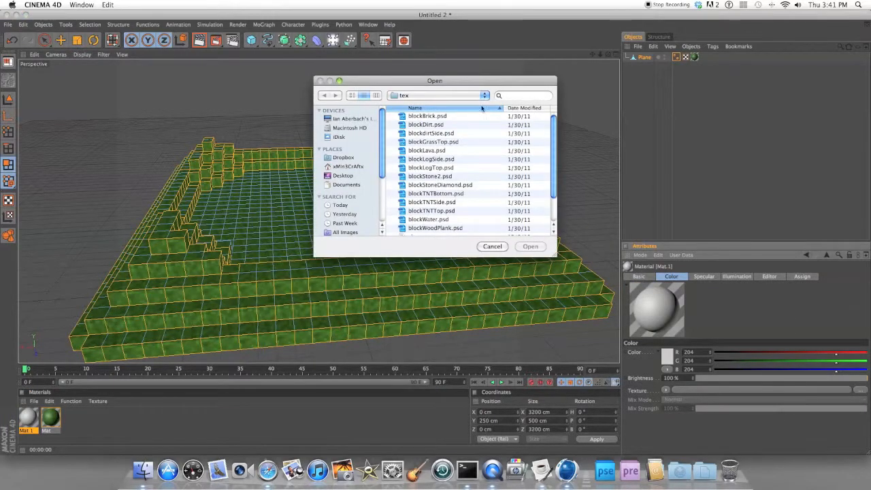
pyautogui.moveTo(410, 133)
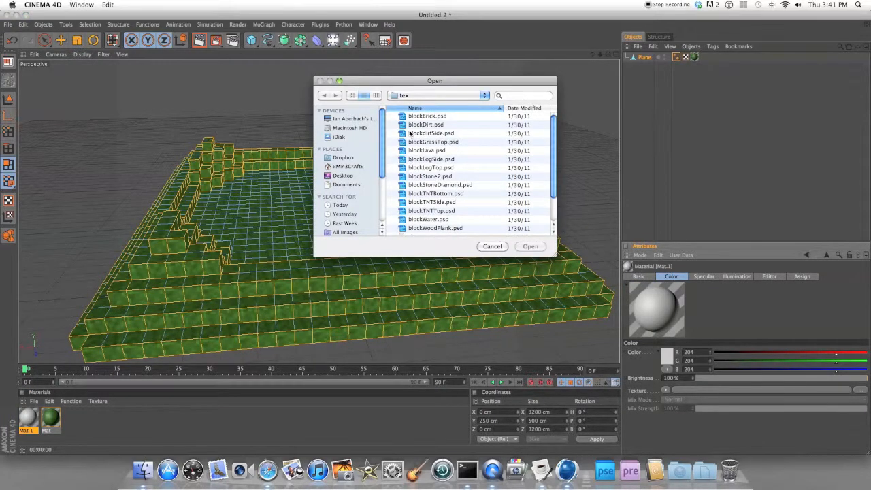
# Step: Load blockDirtSide.psd into the new material, copy it to the project, and set its Projection to Cubic
pyautogui.click(529, 247)
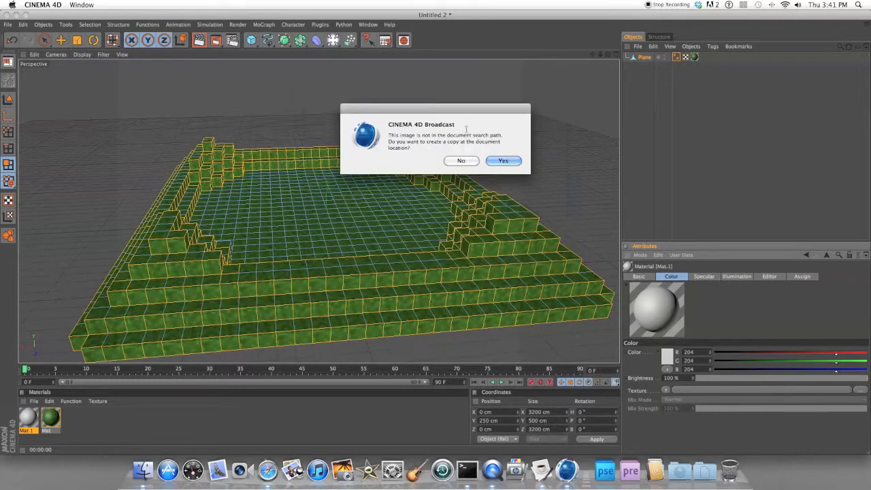
pyautogui.click(504, 161)
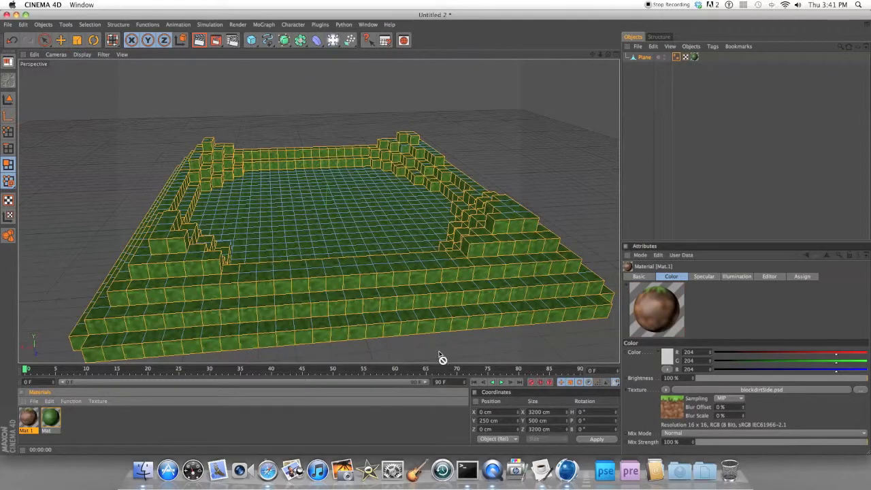
pyautogui.click(702, 57)
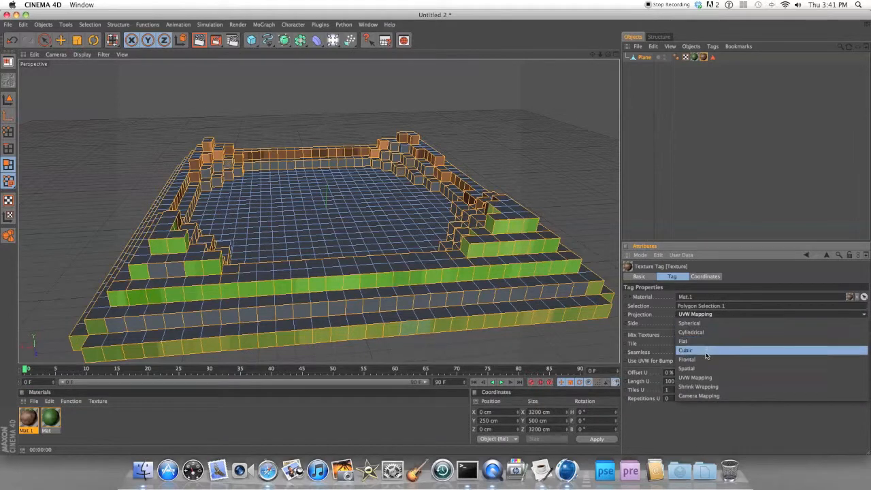
pyautogui.click(686, 351)
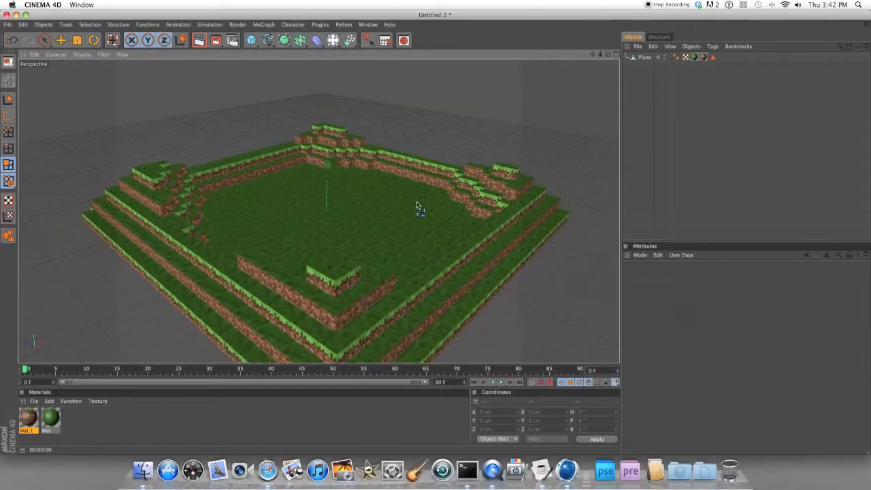
pyautogui.moveTo(615, 77)
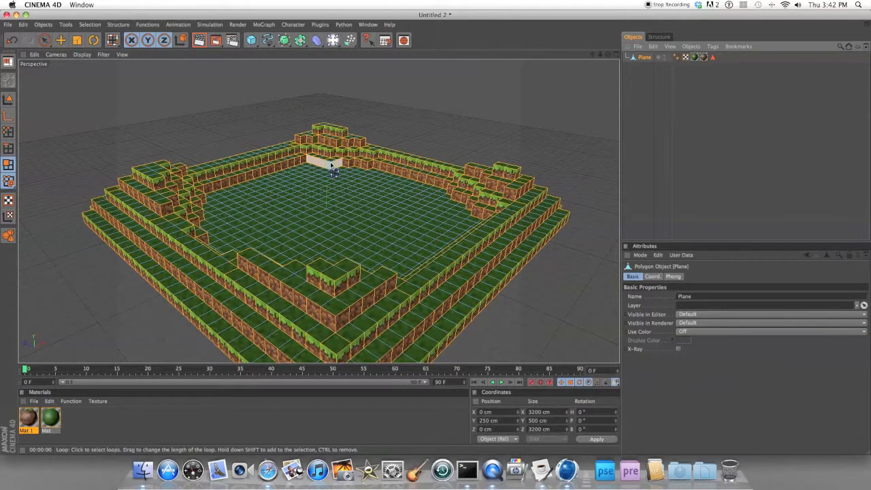
# Step: Reselect the wall polygon loops and store them with Set Selection
pyautogui.press('cmd+z')
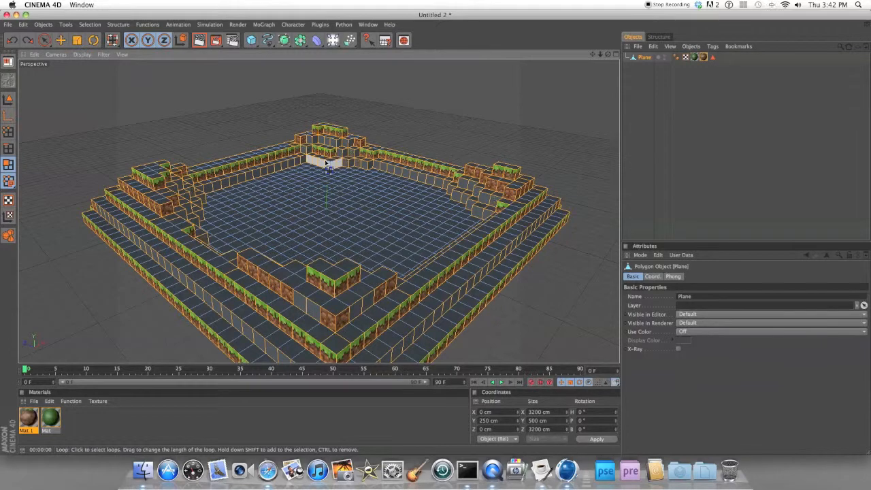
pyautogui.click(702, 57)
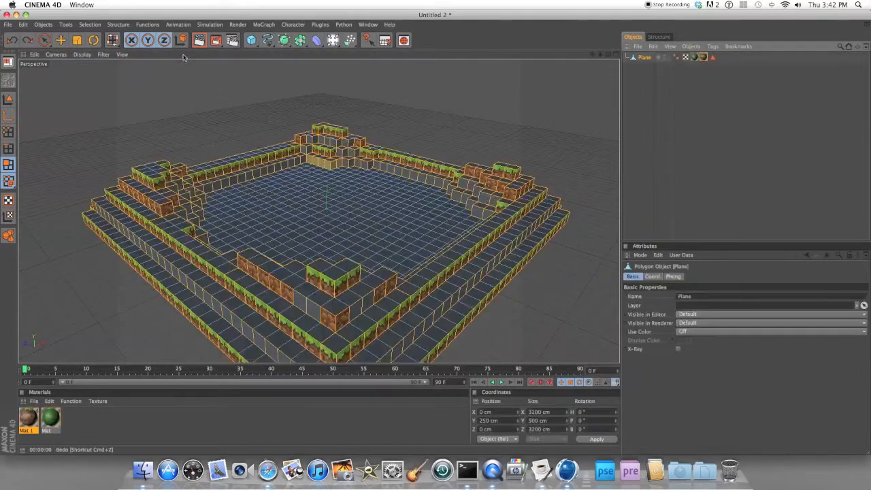
pyautogui.click(714, 57)
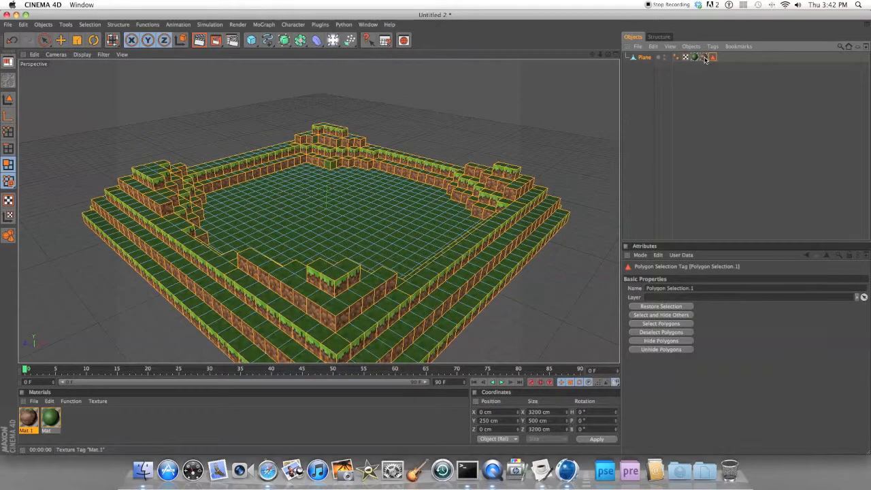
# Step: Drop the grass material onto the Plane and bring up the second texture tag's projection settings
pyautogui.click(706, 57)
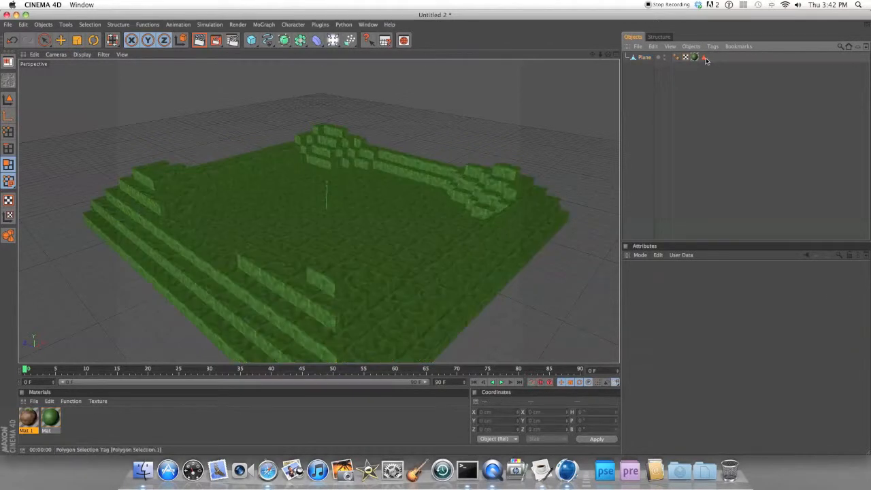
pyautogui.click(705, 57)
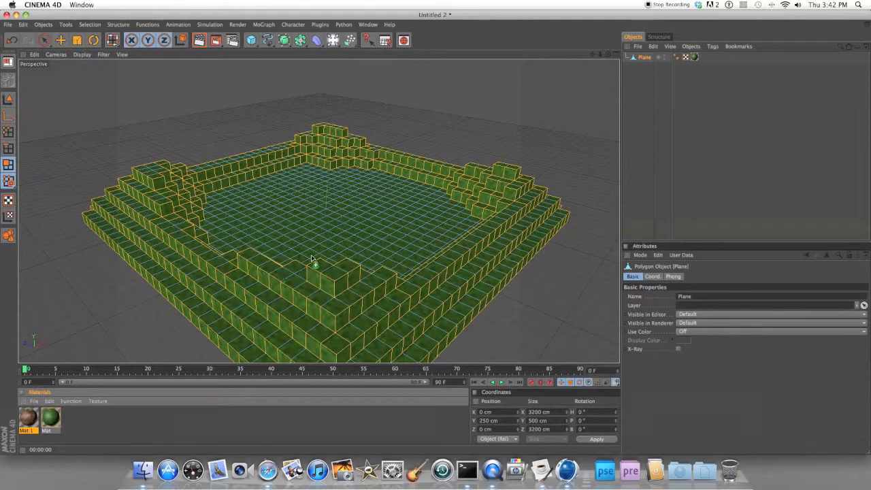
pyautogui.click(769, 313)
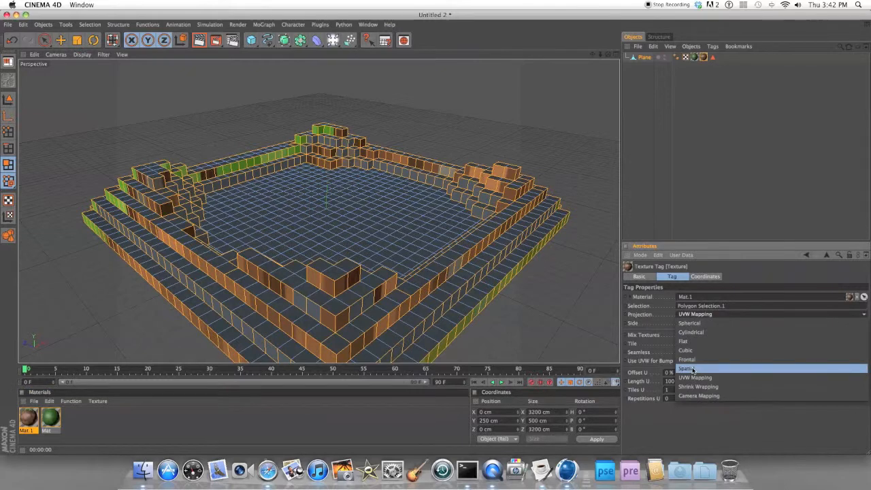
# Step: Set the second texture's Projection to Cubic and orbit to check grass tops over dirt walls
pyautogui.click(687, 368)
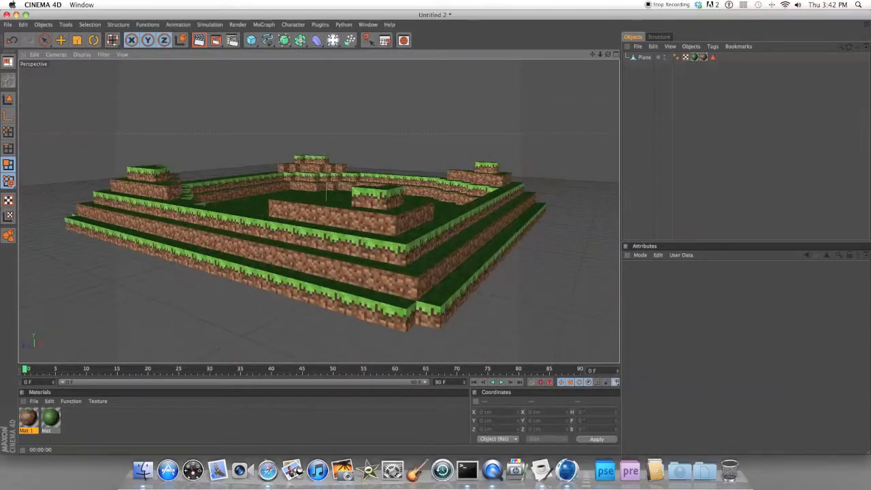
pyautogui.moveTo(327, 198); pyautogui.dragTo(375, 234)
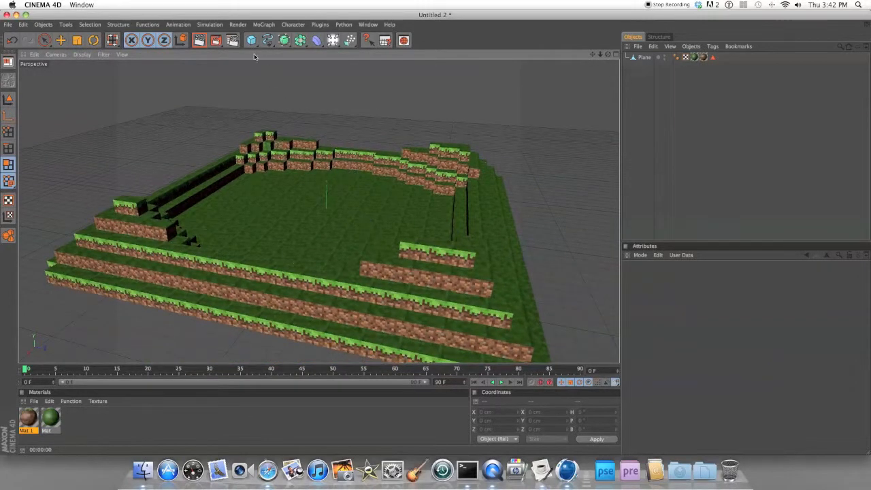
pyautogui.moveTo(320, 204); pyautogui.dragTo(524, 250)
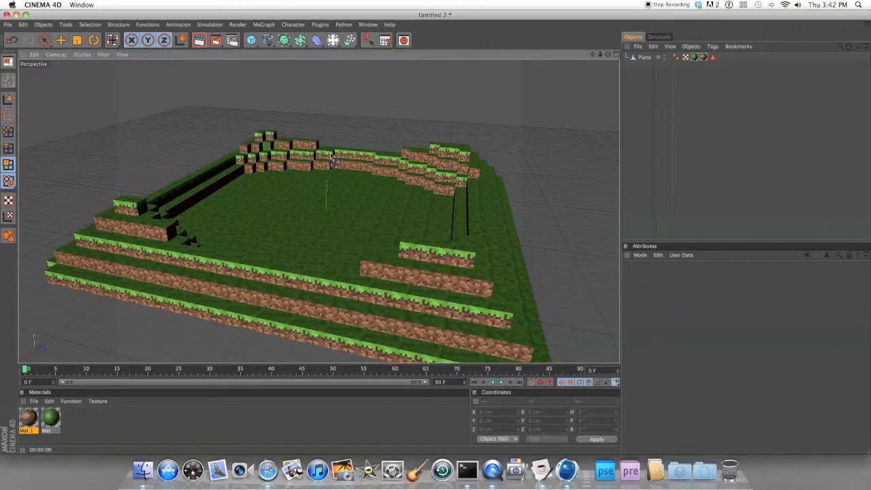
pyautogui.moveTo(773, 135)
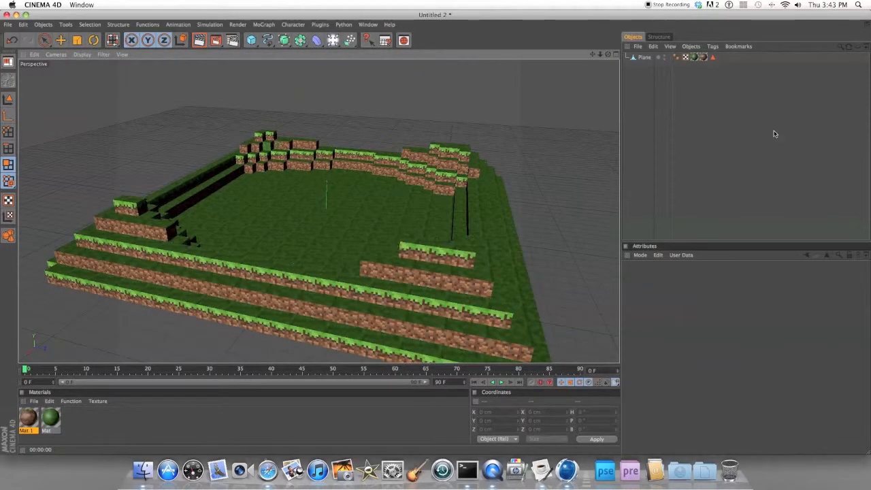
pyautogui.click(705, 57)
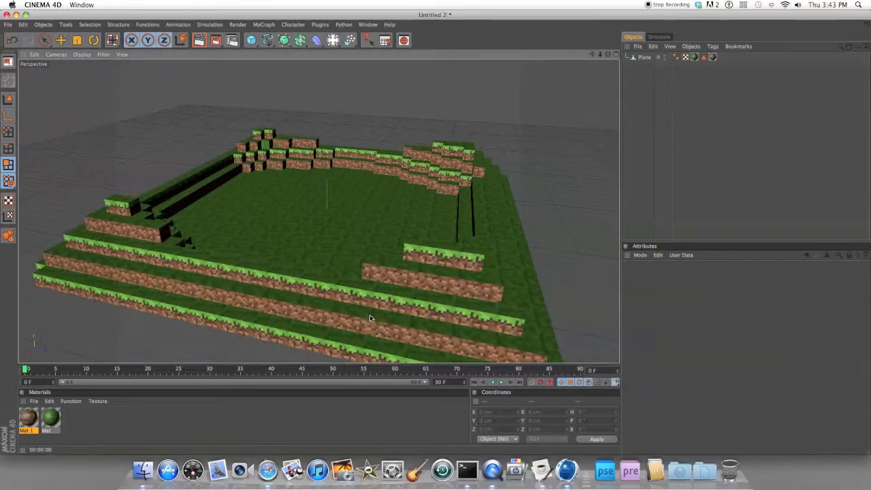
# Step: Move the Perspective view down inside the enclosure to look across the grass floor at the dirt walls
pyautogui.moveTo(370, 318); pyautogui.dragTo(286, 159)
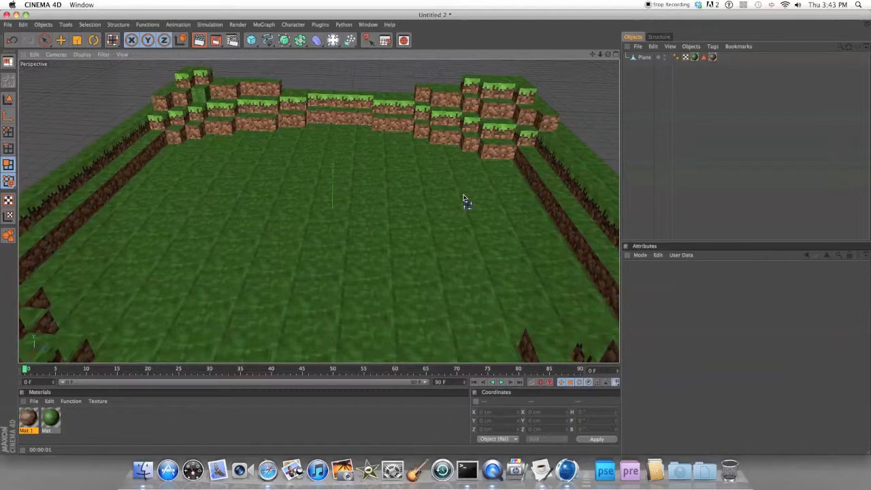
pyautogui.moveTo(463, 197); pyautogui.dragTo(452, 190)
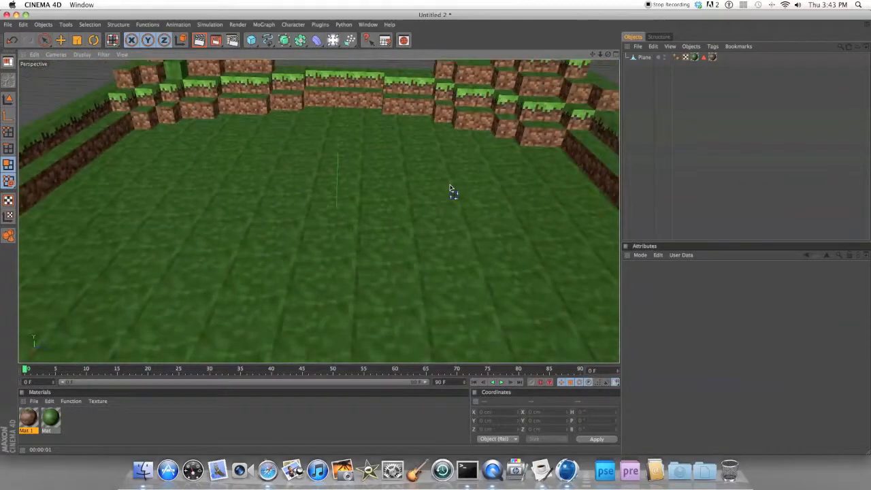